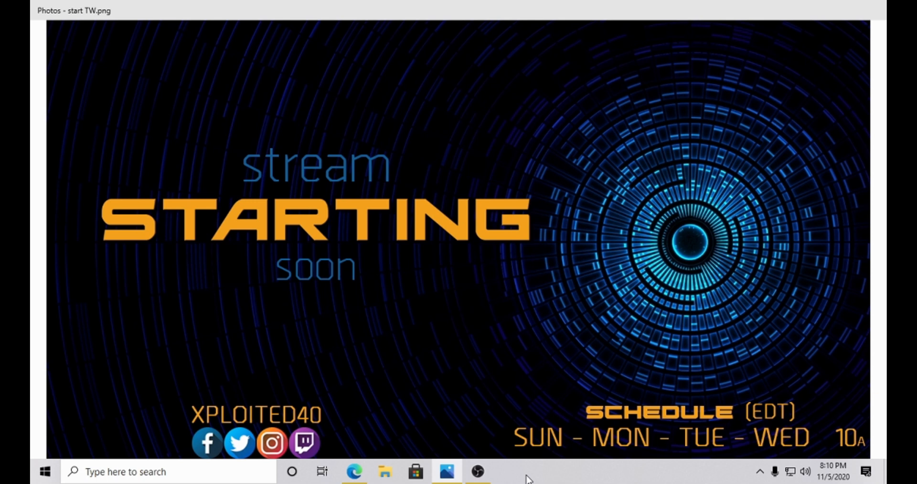
Step: Switch from the Photos viewer to the browser showing the botisimo.com home page
{"action": "left_click", "coordinate": [354, 471]}
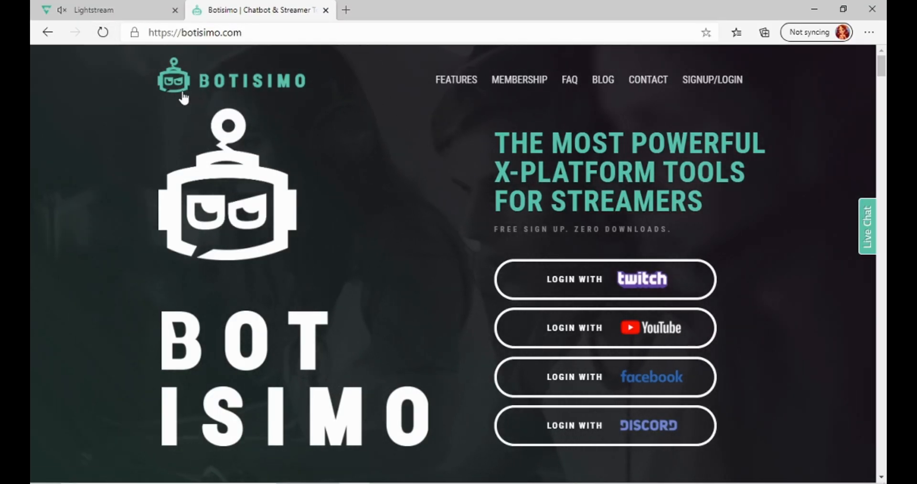
{"action": "mouse_move", "coordinate": [207, 87]}
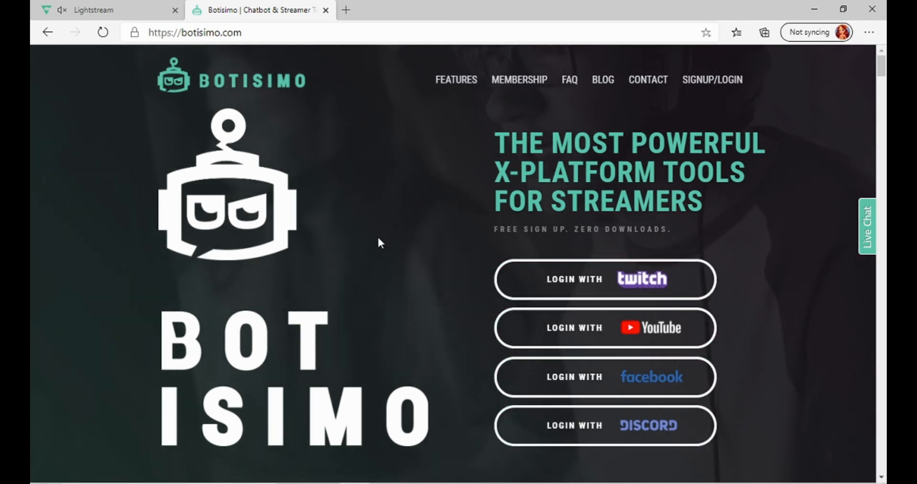
Step: In Lightstream, review the live scene's layers and settle on the Start scene with its image and Music layers
{"action": "left_click", "coordinate": [108, 9]}
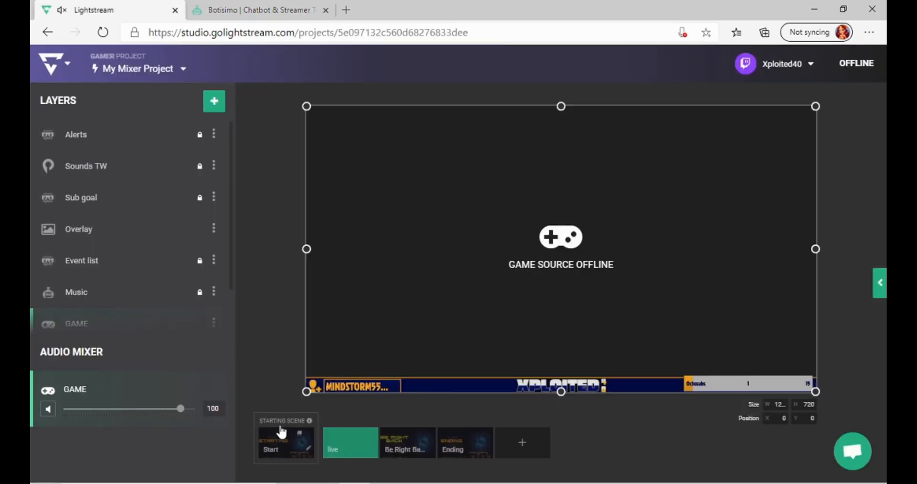
{"action": "left_click", "coordinate": [286, 443]}
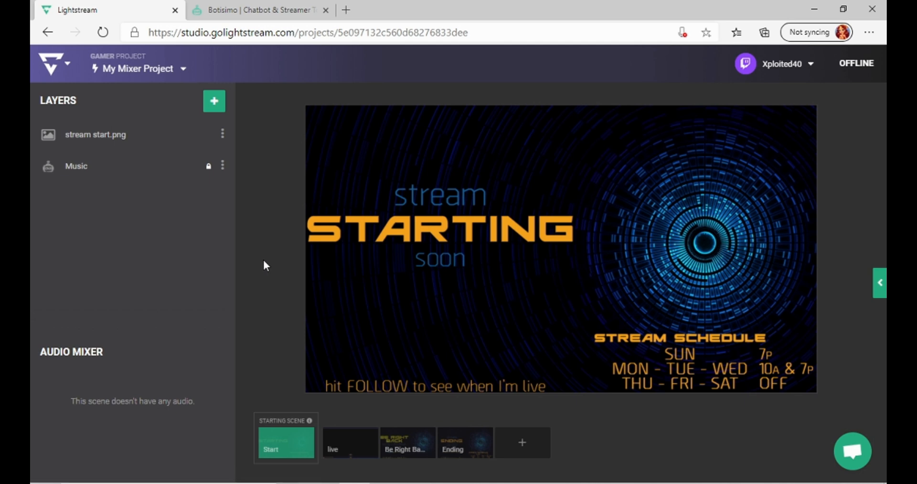
{"action": "left_click", "coordinate": [350, 443]}
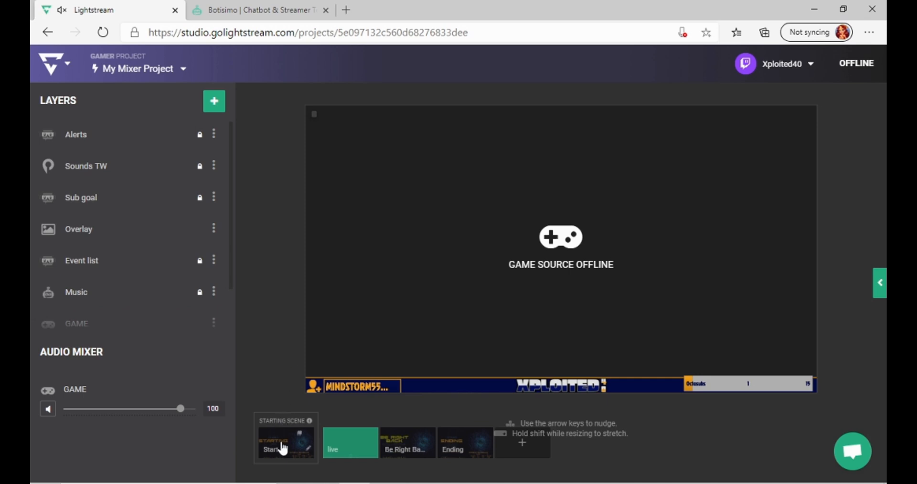
{"action": "left_click", "coordinate": [285, 442]}
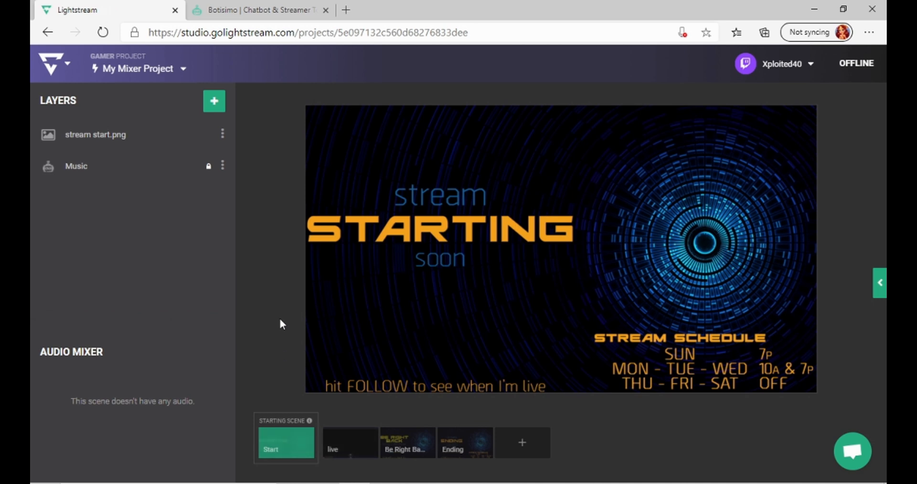
{"action": "mouse_move", "coordinate": [64, 10]}
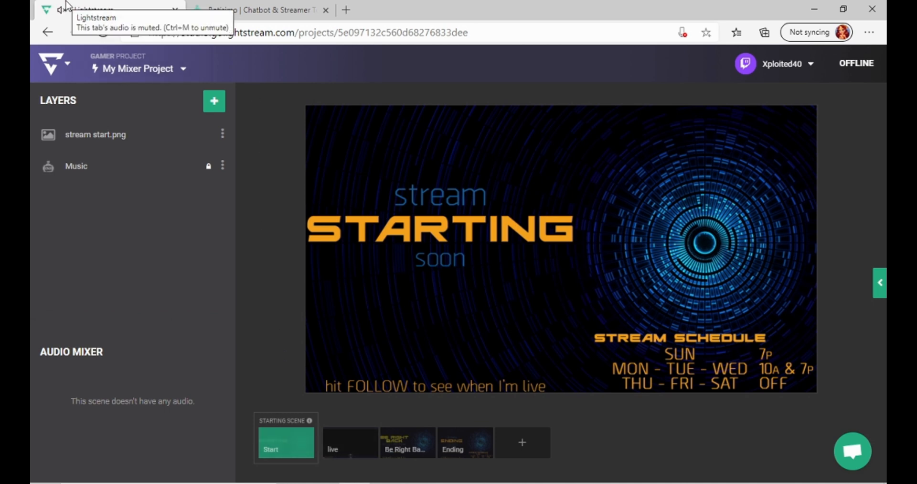
{"action": "mouse_move", "coordinate": [744, 71]}
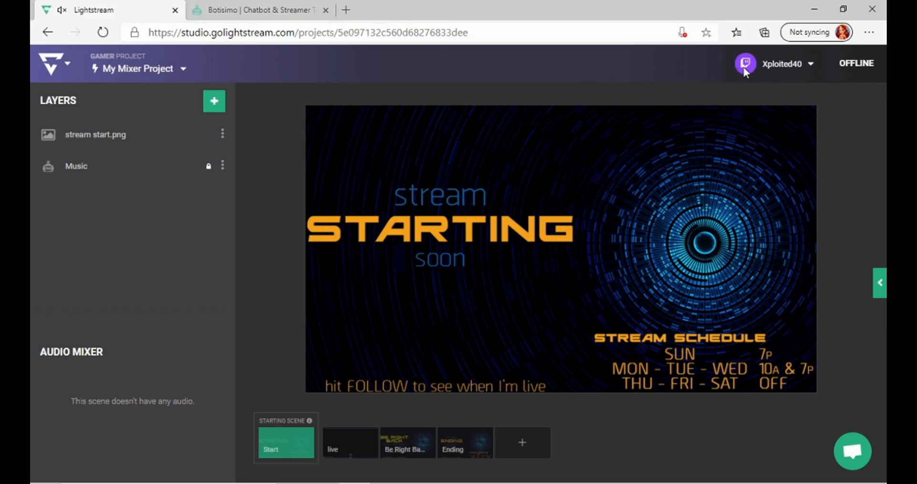
{"action": "mouse_move", "coordinate": [150, 122]}
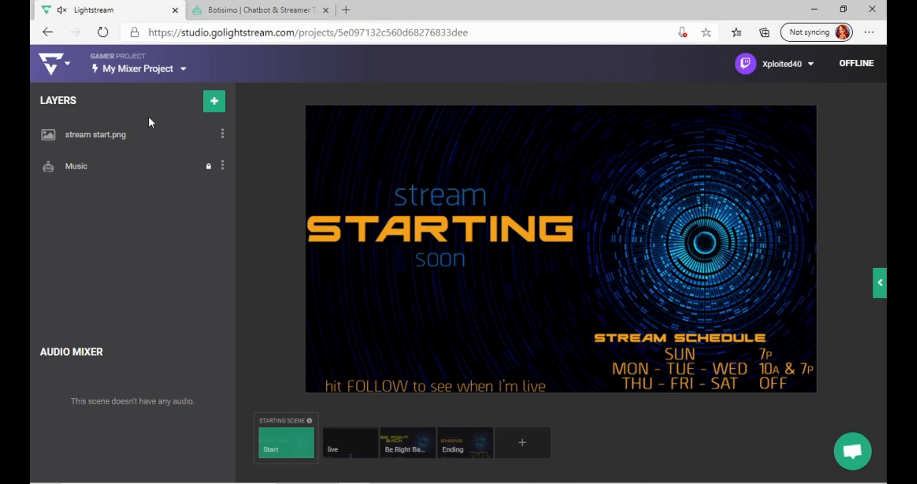
{"action": "mouse_move", "coordinate": [104, 171]}
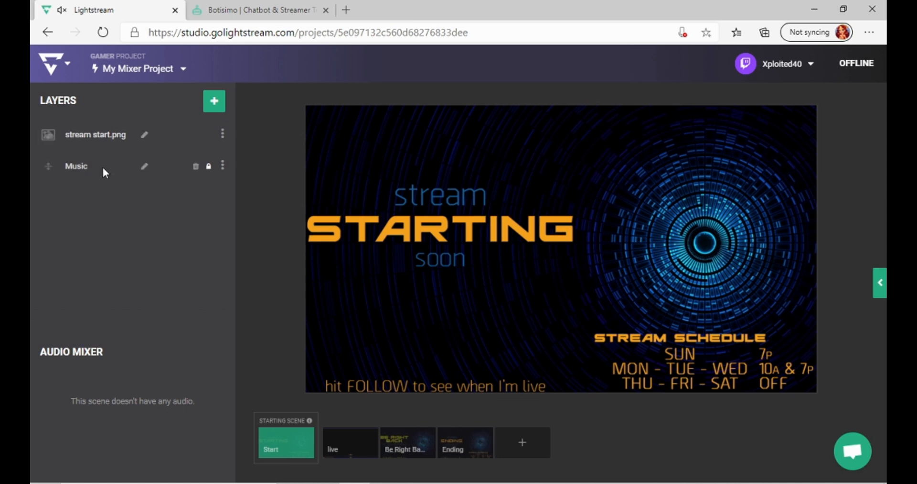
{"action": "mouse_move", "coordinate": [294, 100]}
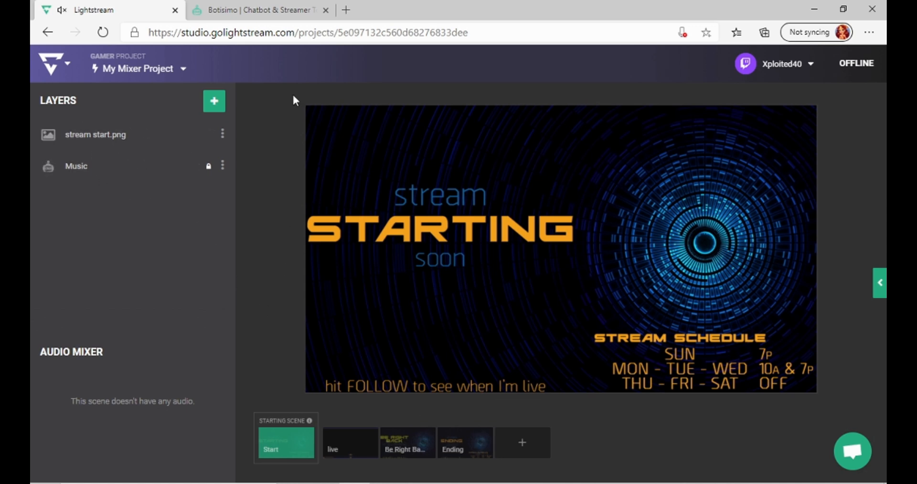
Step: Log into Botisimo with Twitch, view the music player queue of gaming mixes, then return to Lightstream
{"action": "left_click", "coordinate": [257, 9]}
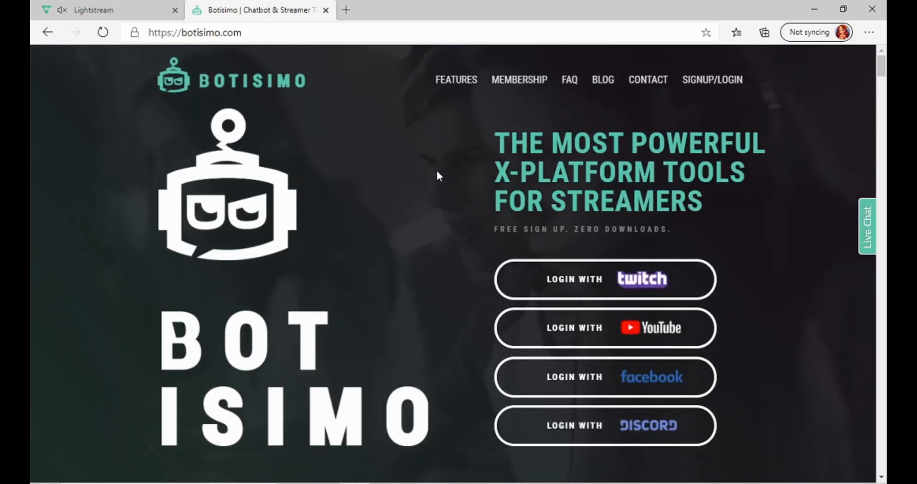
{"action": "mouse_move", "coordinate": [605, 279]}
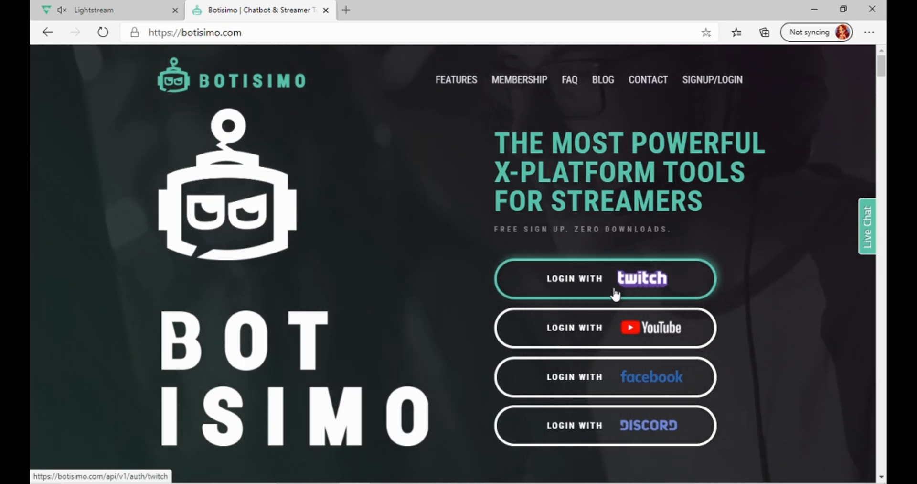
{"action": "left_click", "coordinate": [606, 279]}
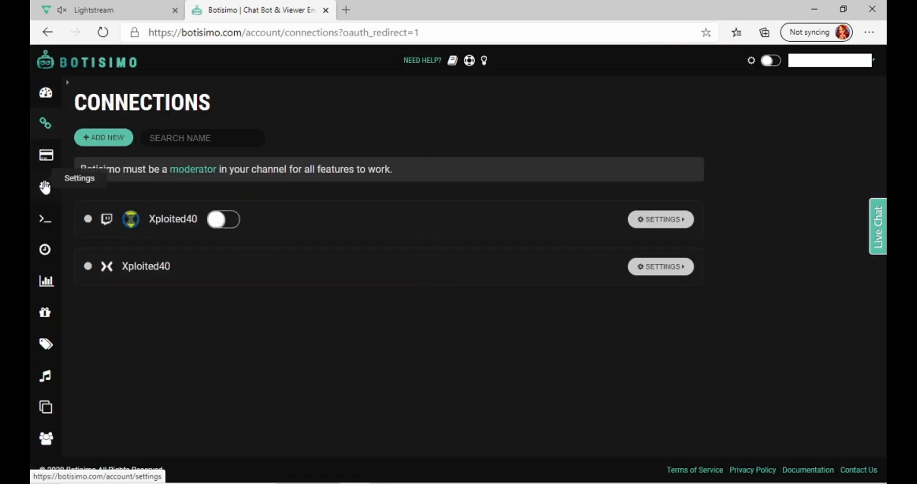
{"action": "mouse_move", "coordinate": [46, 375]}
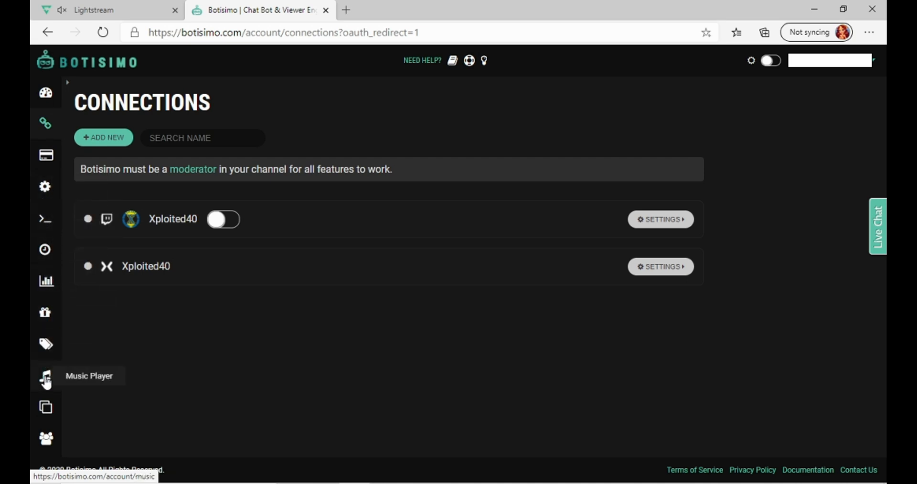
{"action": "left_click", "coordinate": [46, 375]}
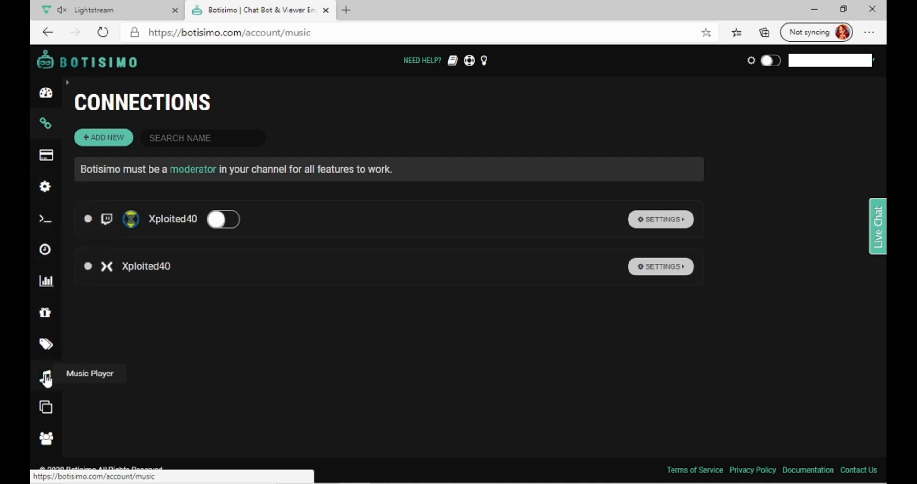
{"action": "left_click", "coordinate": [46, 377]}
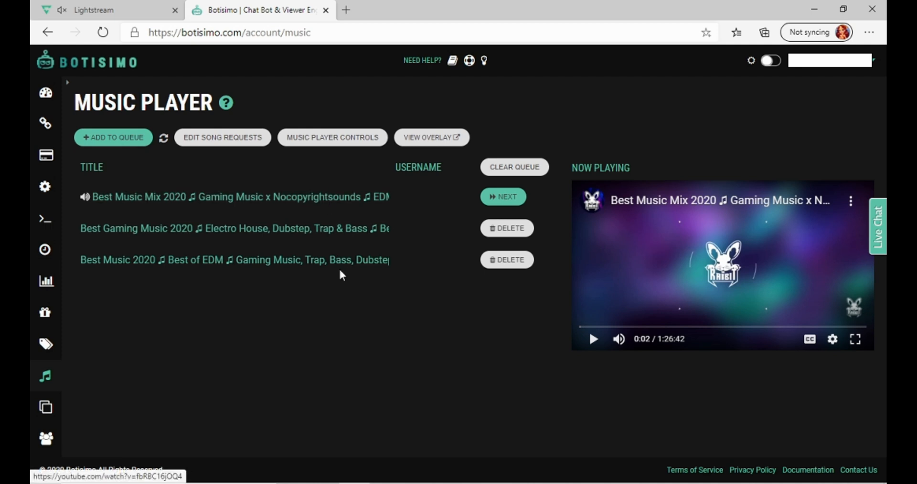
{"action": "left_click", "coordinate": [108, 10]}
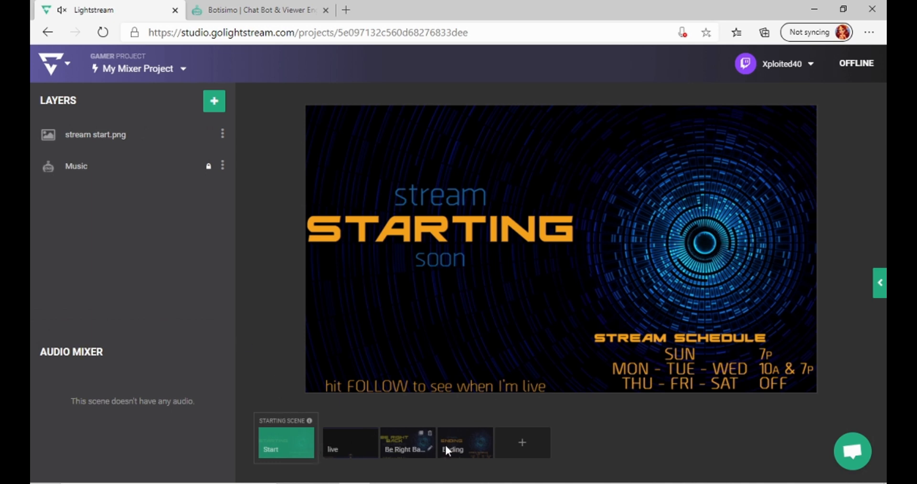
{"action": "mouse_move", "coordinate": [286, 410]}
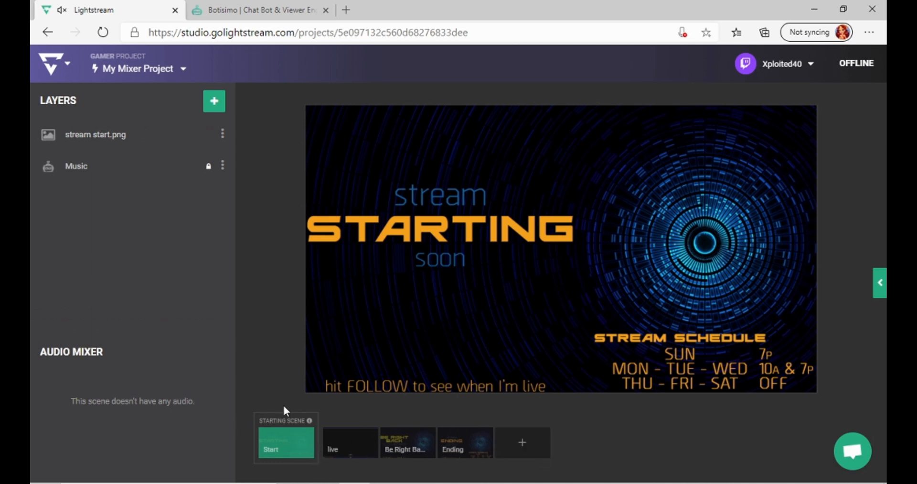
{"action": "mouse_move", "coordinate": [286, 445]}
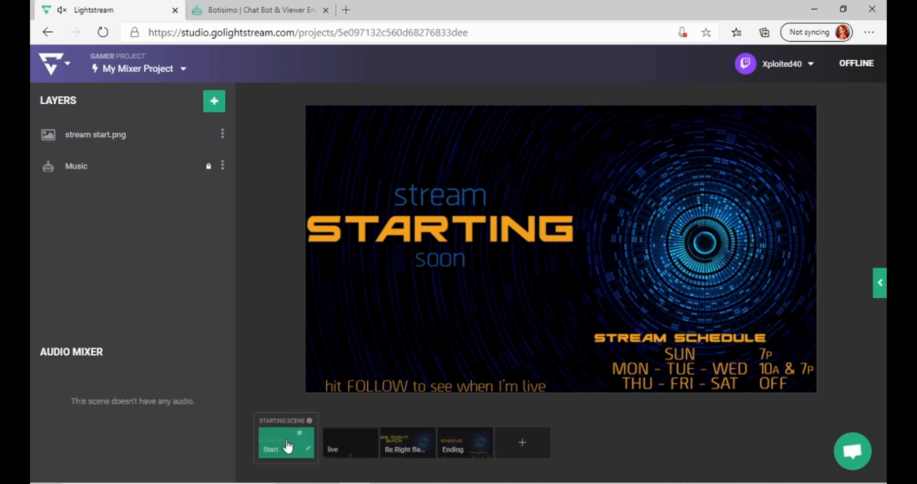
{"action": "mouse_move", "coordinate": [350, 446]}
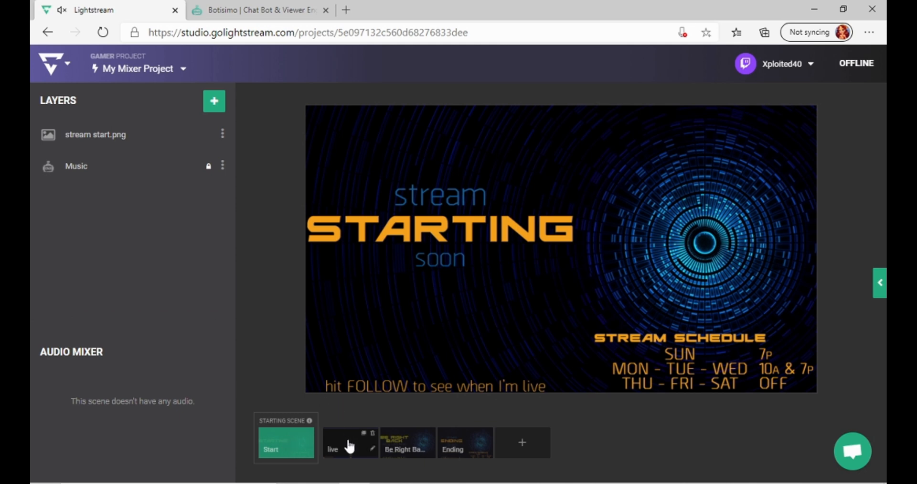
{"action": "left_click", "coordinate": [257, 9]}
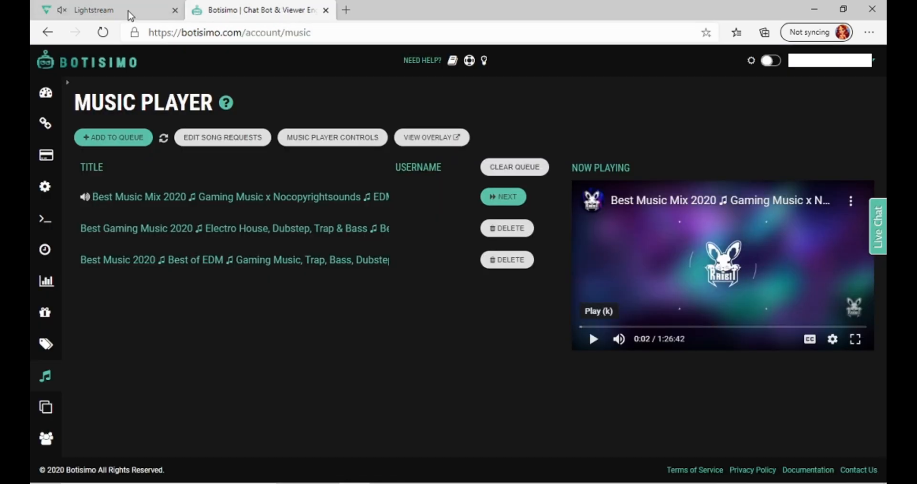
{"action": "mouse_move", "coordinate": [376, 136]}
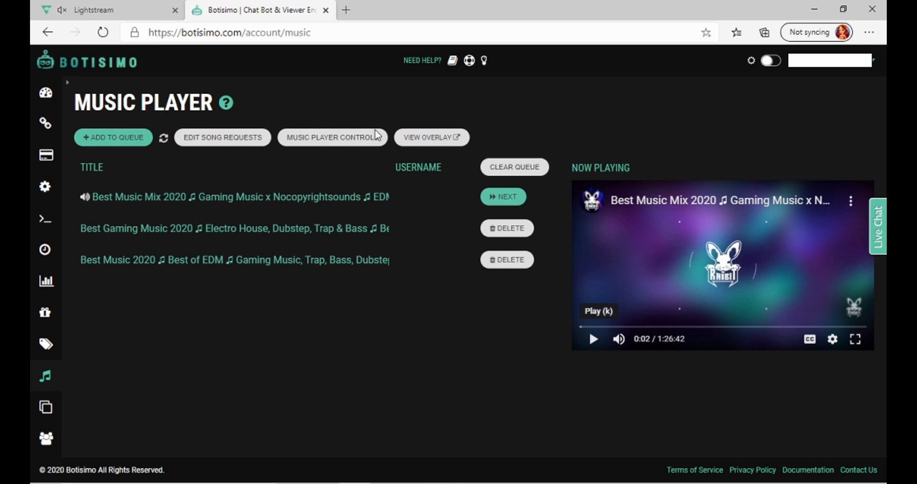
{"action": "left_click", "coordinate": [109, 10]}
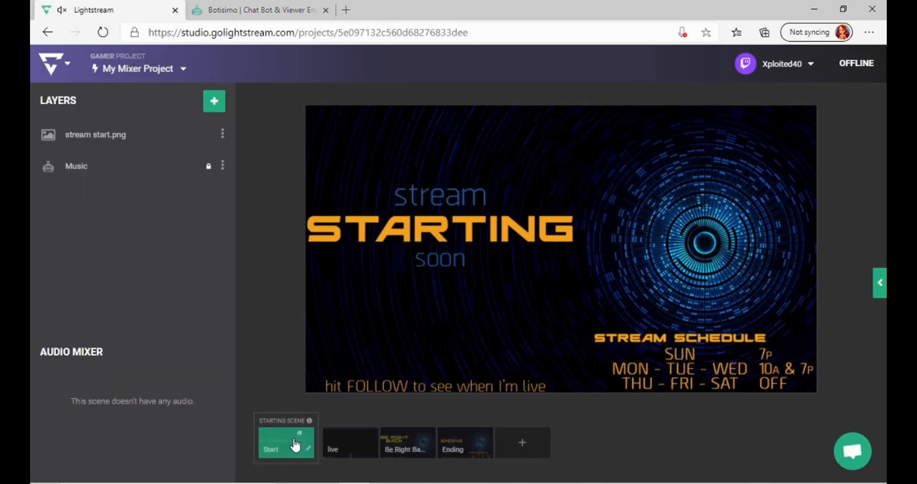
{"action": "mouse_move", "coordinate": [350, 449]}
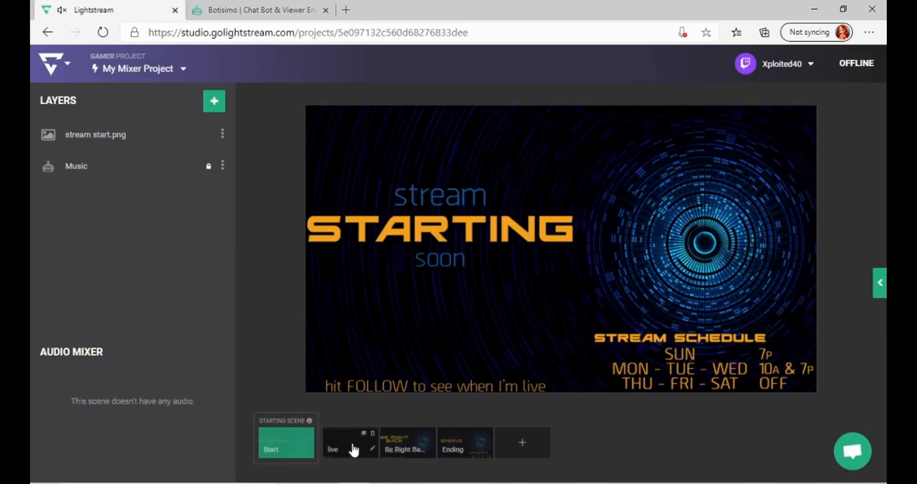
{"action": "mouse_move", "coordinate": [449, 401]}
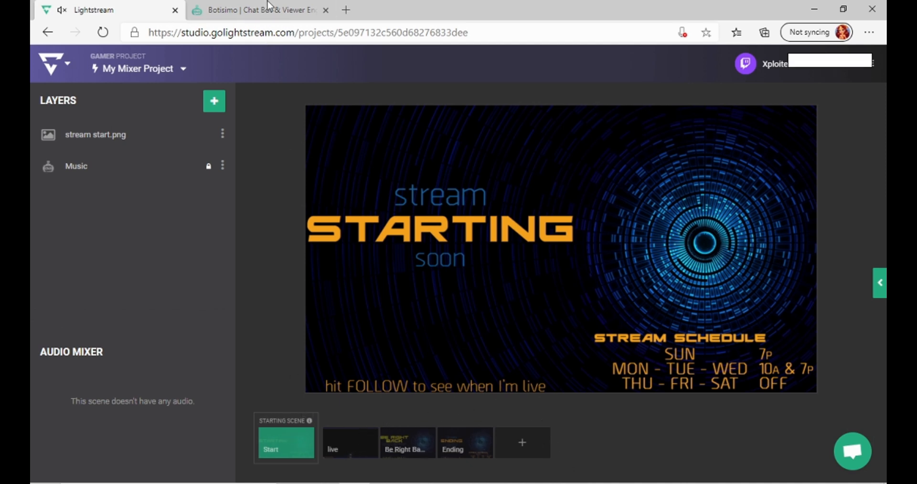
Step: From the Botisimo queue, open the now-playing gaming music mix on YouTube in a new tab
{"action": "left_click", "coordinate": [260, 9]}
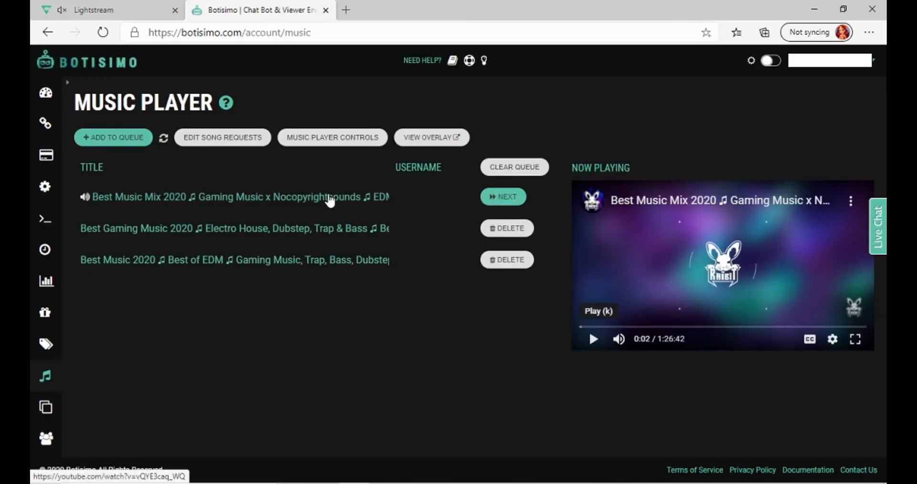
{"action": "mouse_move", "coordinate": [460, 325]}
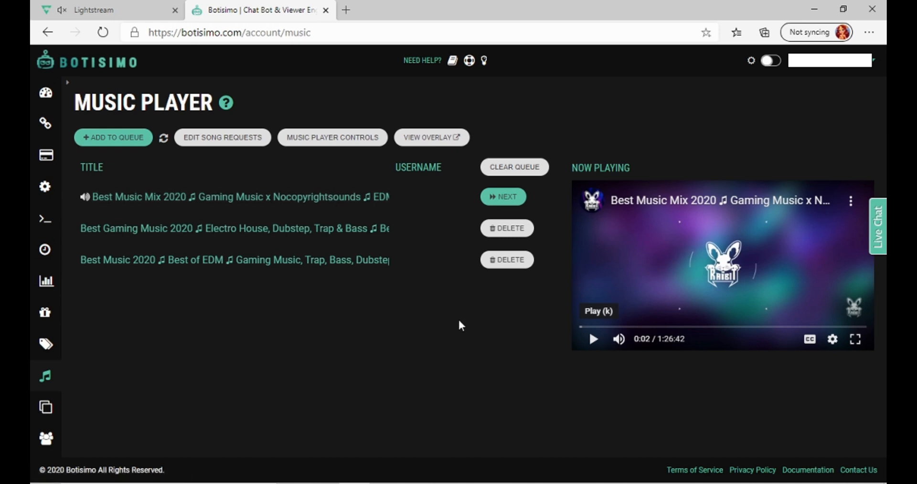
{"action": "mouse_move", "coordinate": [505, 196]}
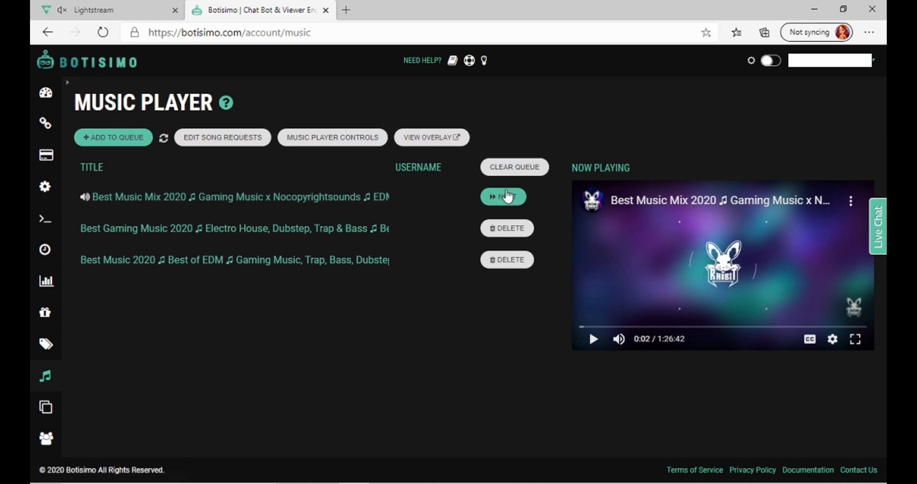
{"action": "mouse_move", "coordinate": [395, 325]}
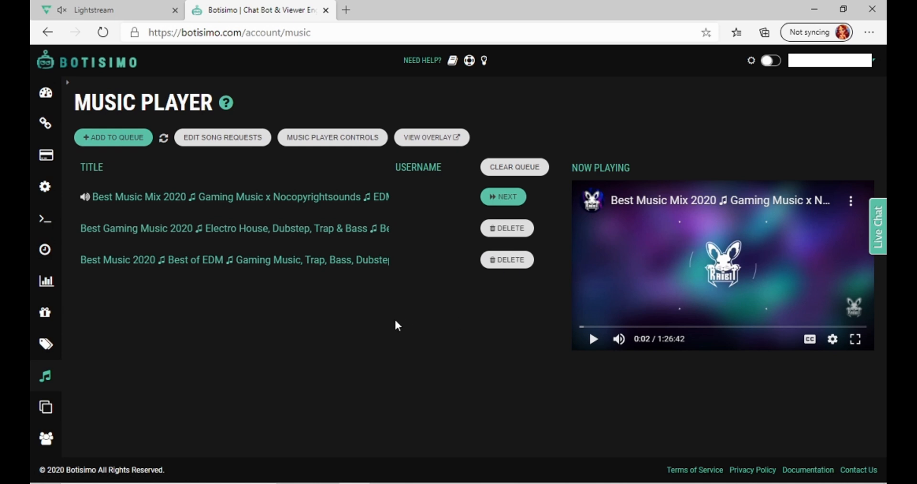
{"action": "mouse_move", "coordinate": [441, 297]}
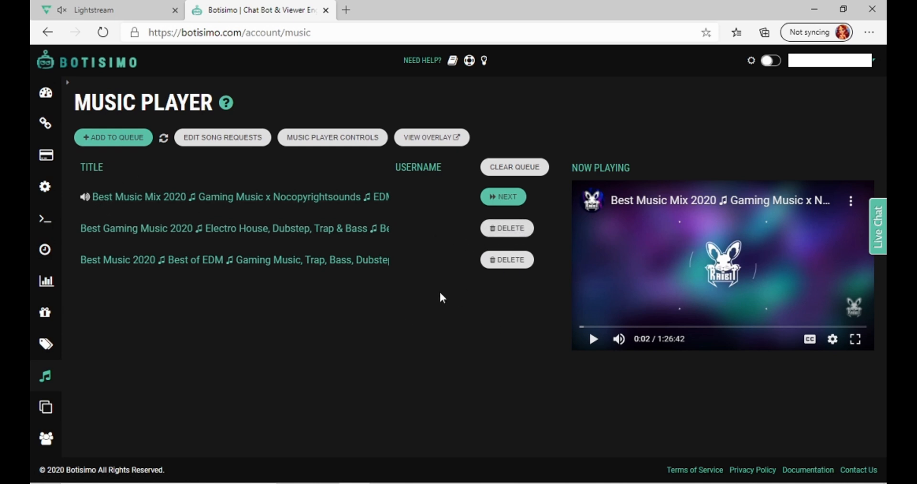
{"action": "mouse_move", "coordinate": [311, 199]}
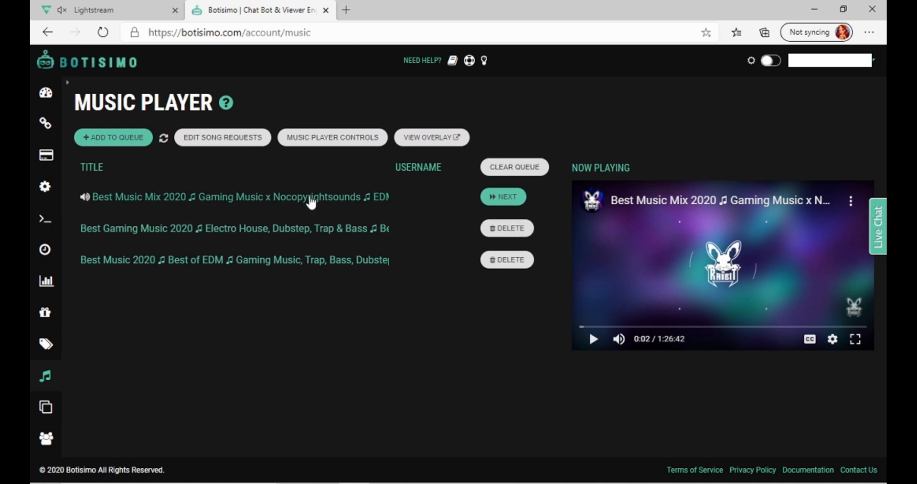
{"action": "left_click", "coordinate": [234, 197]}
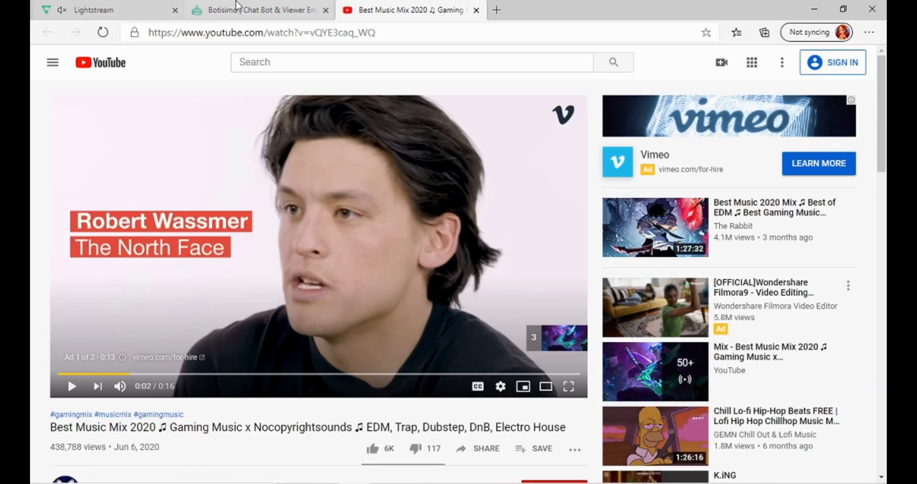
Step: Inspect the mix's YouTube page and address, then return to the Botisimo music player
{"action": "left_click", "coordinate": [257, 10]}
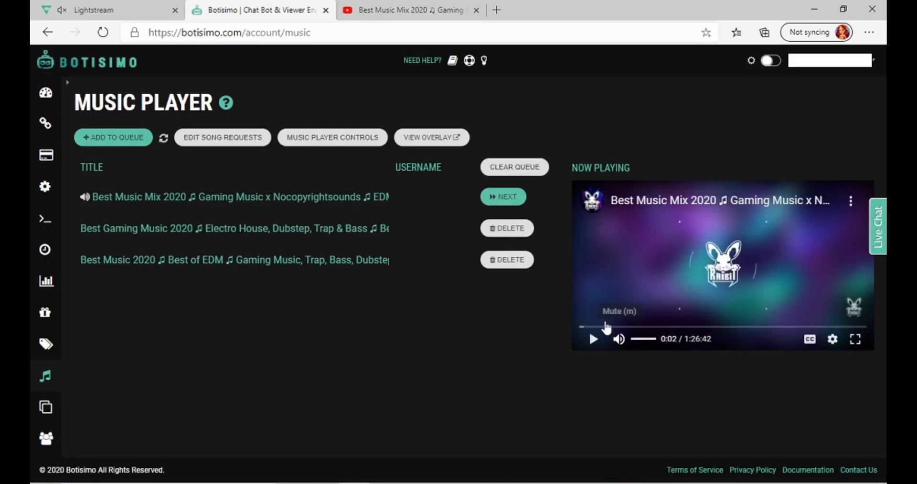
{"action": "left_click", "coordinate": [410, 10]}
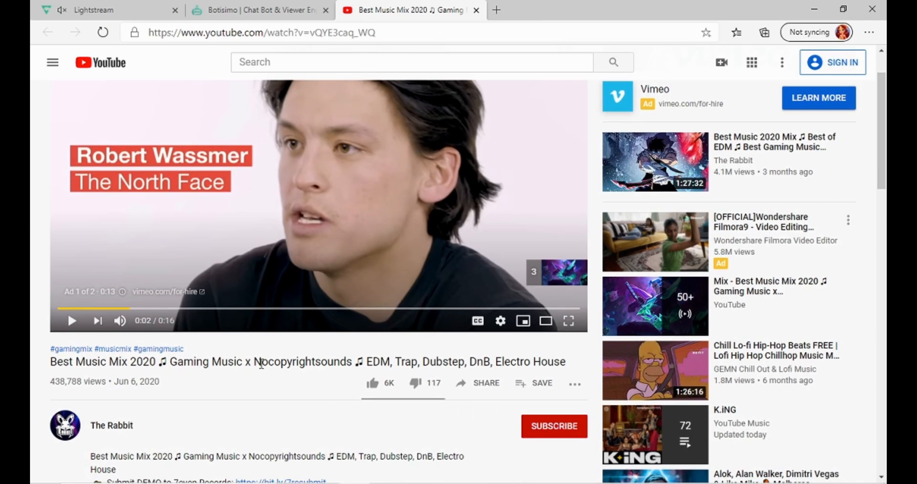
{"action": "double_click", "coordinate": [303, 361]}
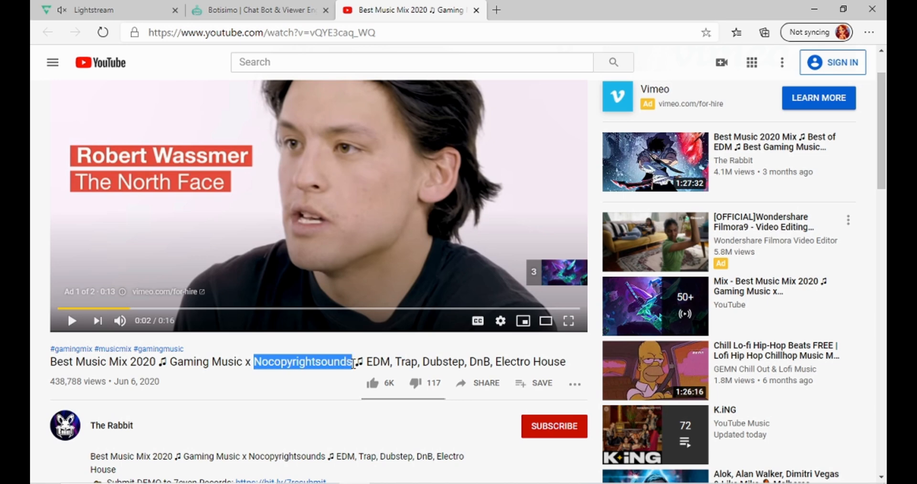
{"action": "scroll", "scroll_direction": "up", "scroll_amount": 3}
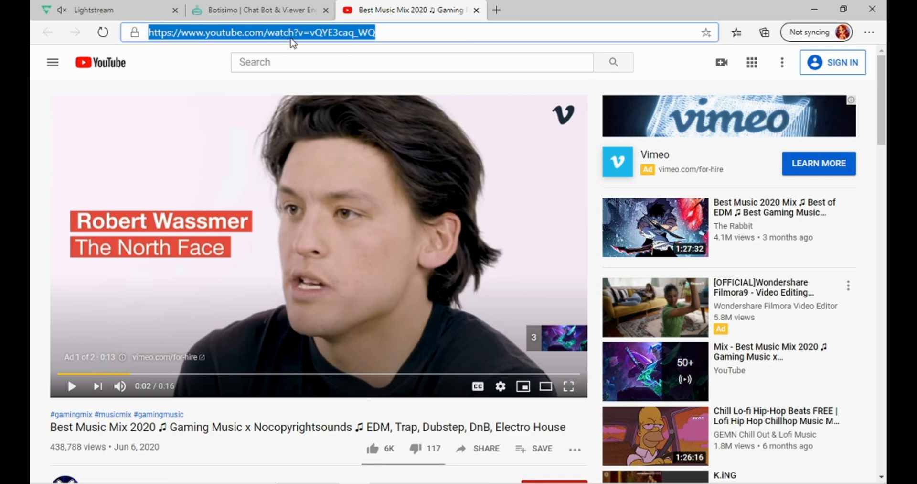
{"action": "left_click", "coordinate": [260, 10]}
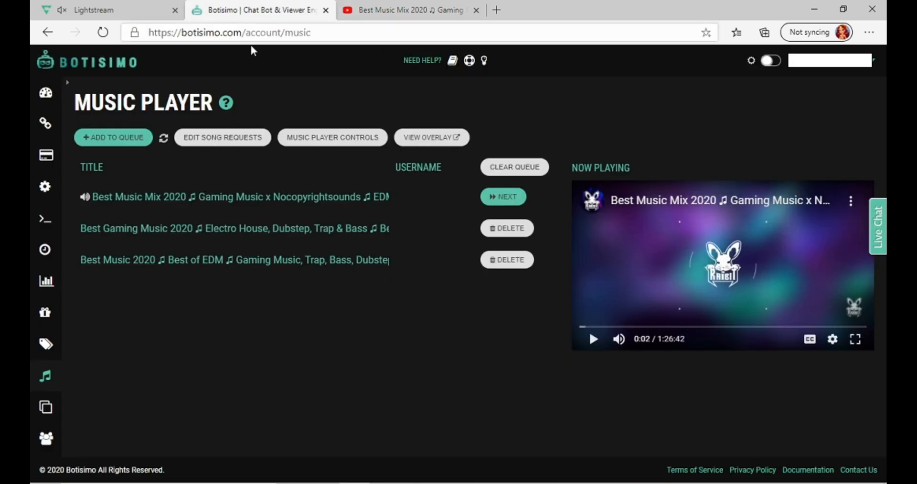
{"action": "left_click", "coordinate": [113, 136]}
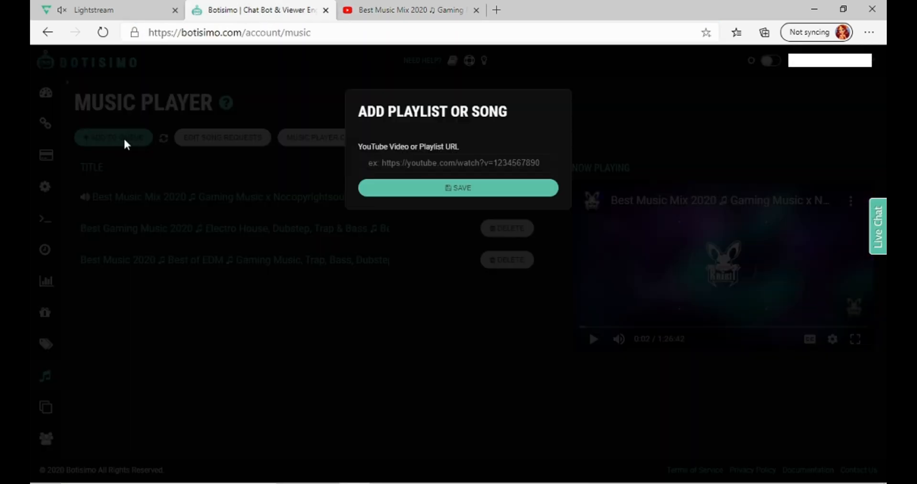
{"action": "mouse_move", "coordinate": [482, 155]}
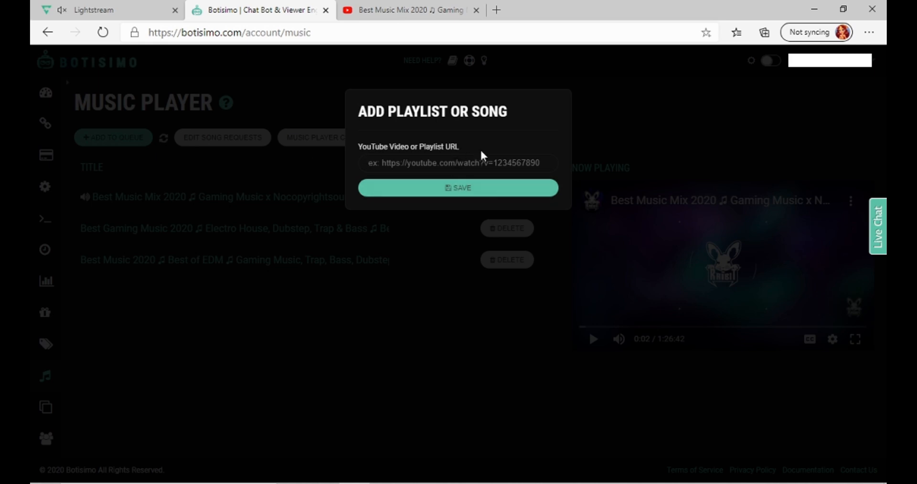
{"action": "type", "text": "https://www.youtube.com/watch?v=vQYE3caq_WQ"}
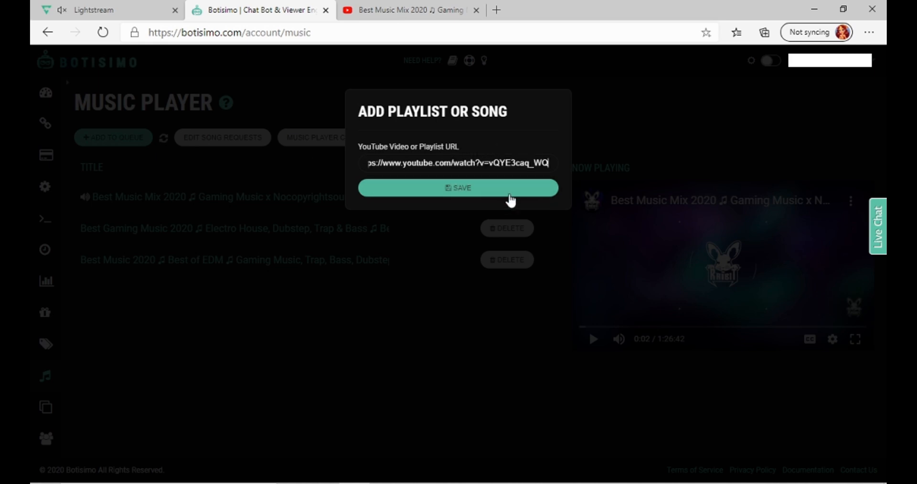
{"action": "left_click", "coordinate": [458, 187]}
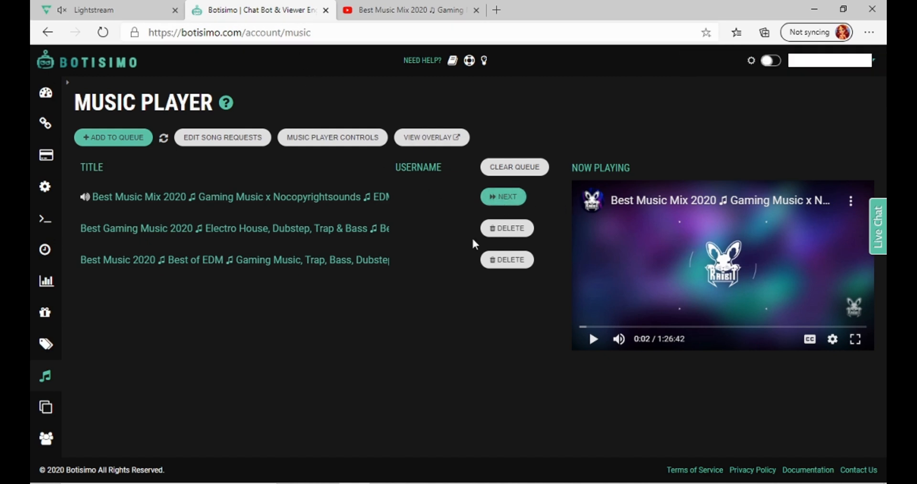
{"action": "mouse_move", "coordinate": [222, 234]}
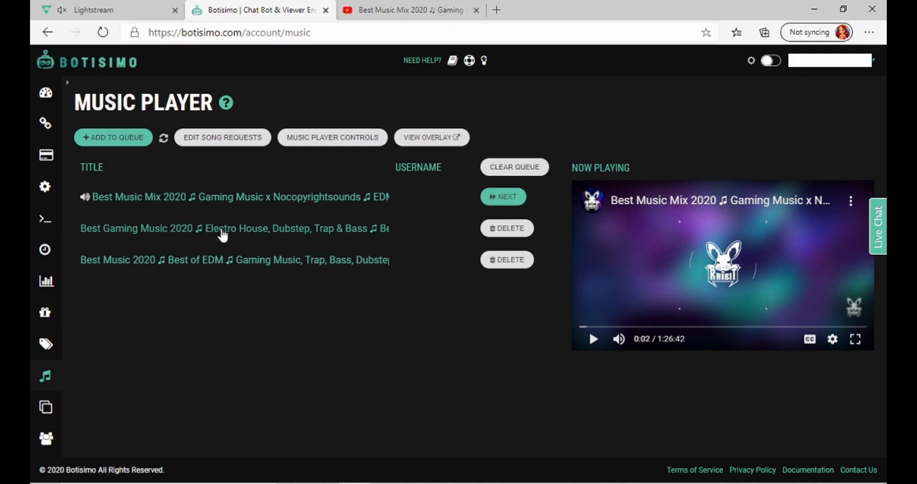
{"action": "mouse_move", "coordinate": [228, 165]}
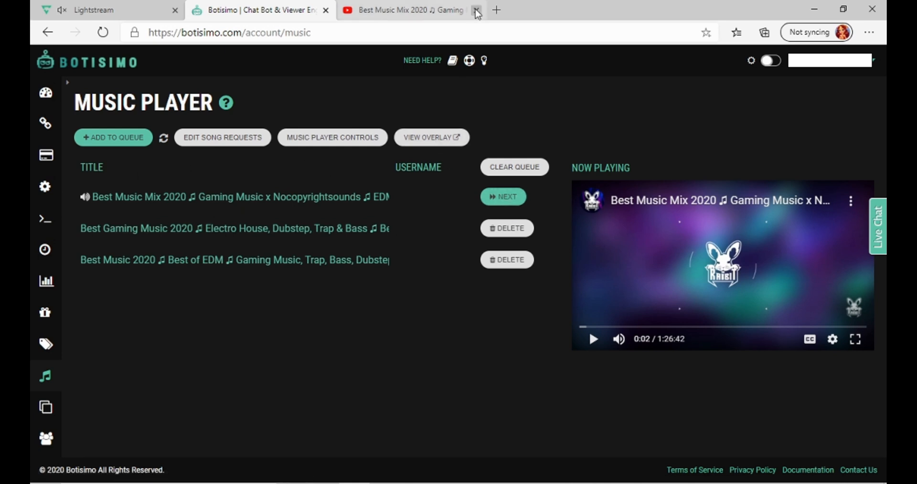
{"action": "left_click", "coordinate": [476, 10]}
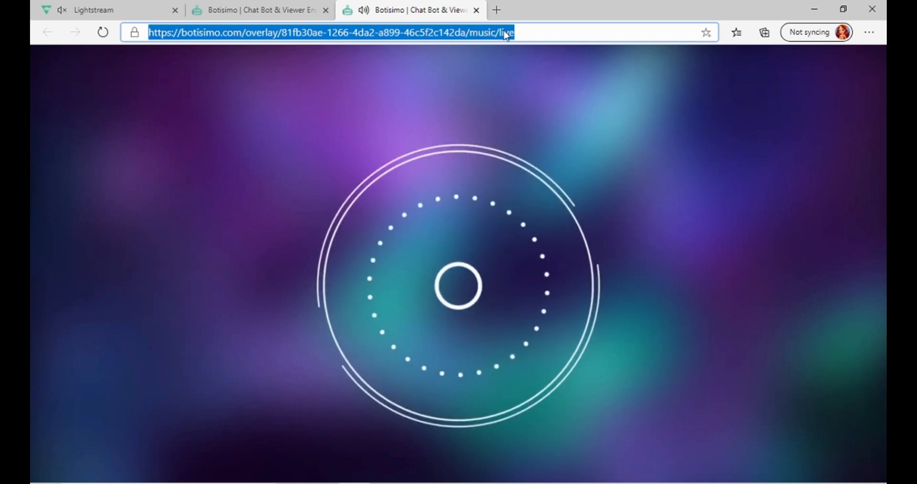
Step: In the Ending scene, add a Botisimo layer from the 3rd Party Integrations layer choices
{"action": "left_click", "coordinate": [108, 10]}
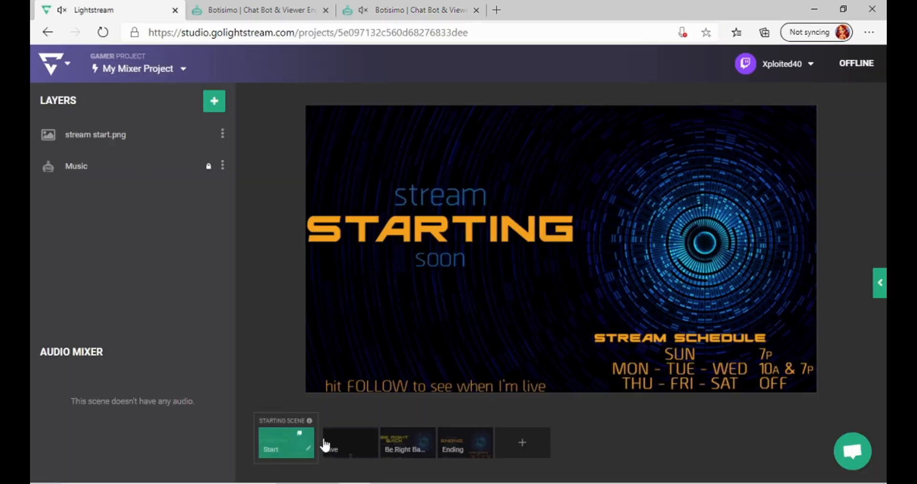
{"action": "mouse_move", "coordinate": [453, 448]}
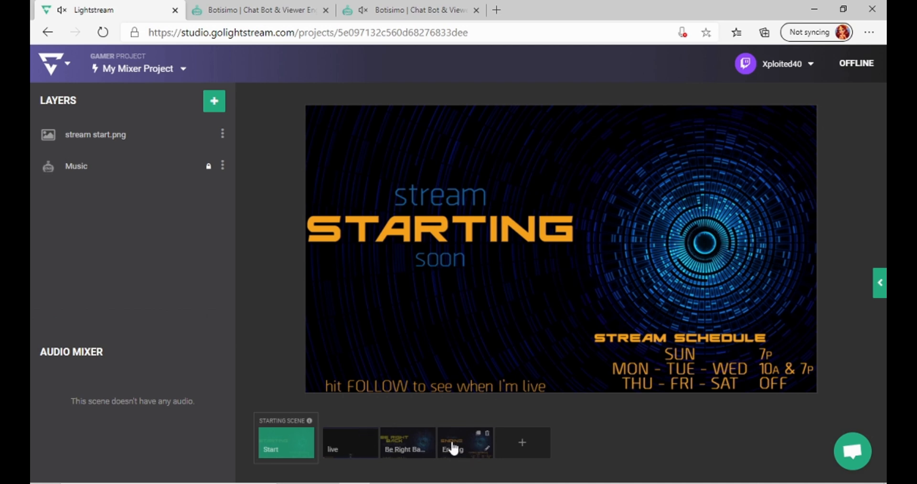
{"action": "left_click", "coordinate": [465, 443]}
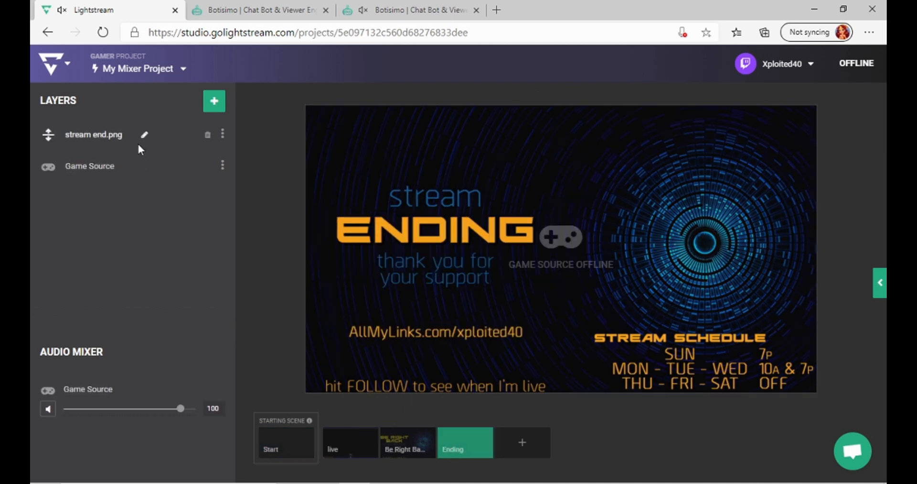
{"action": "mouse_move", "coordinate": [200, 113]}
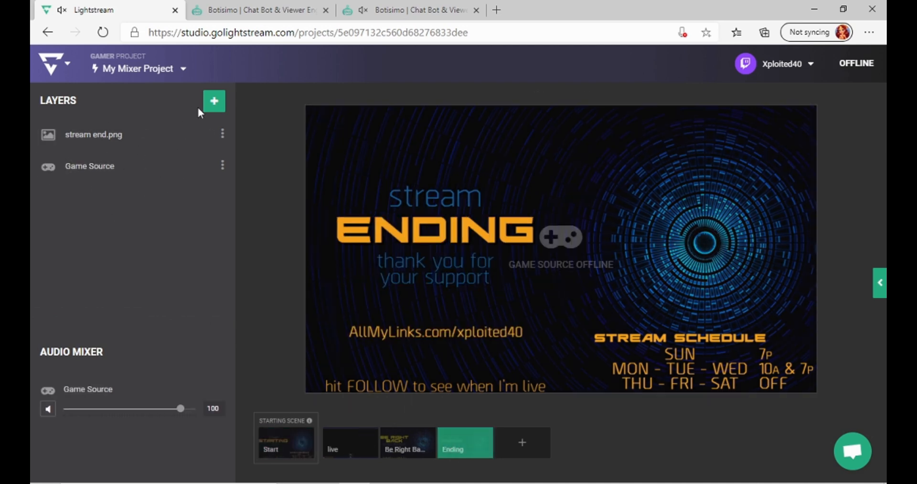
{"action": "left_click", "coordinate": [213, 100]}
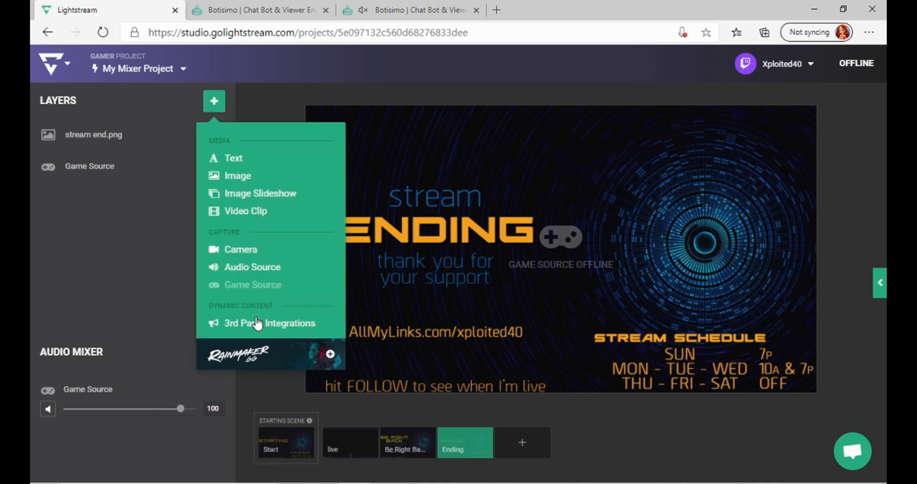
{"action": "left_click", "coordinate": [271, 323]}
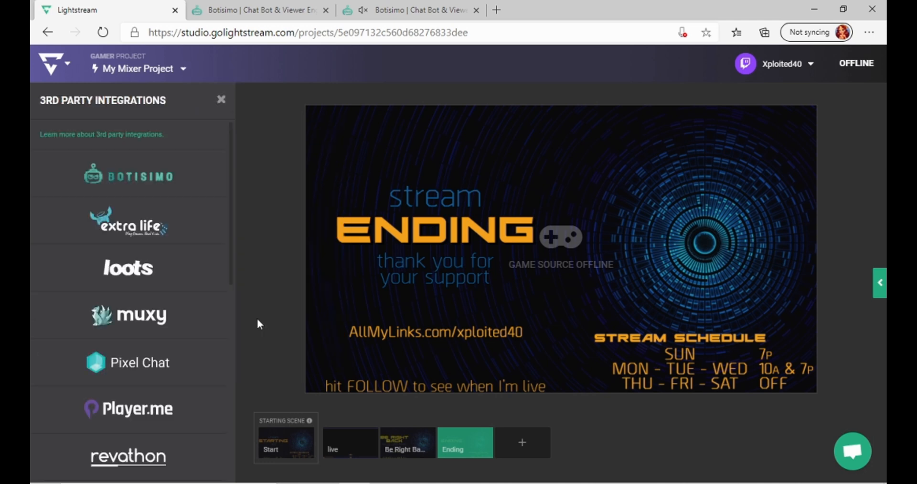
{"action": "left_click", "coordinate": [127, 175]}
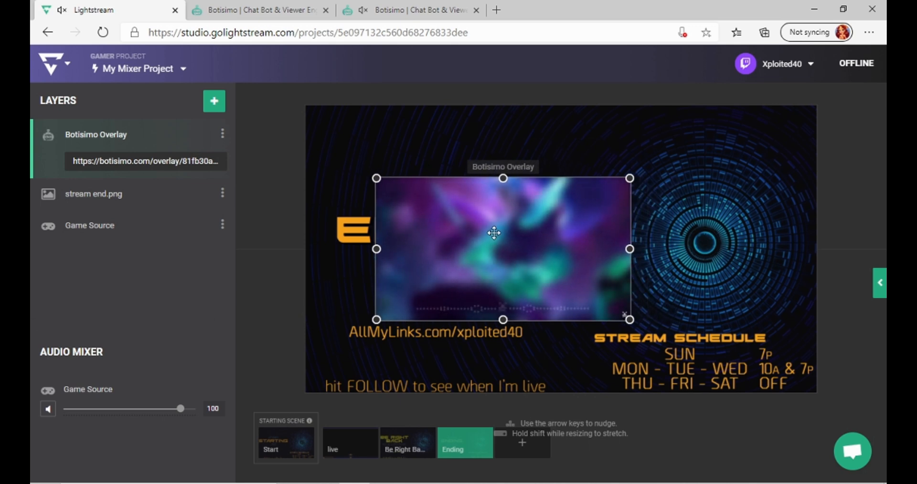
Step: Move the Botisimo Overlay beneath the stream end image and shrink it until practically invisible
{"action": "left_click", "coordinate": [96, 134]}
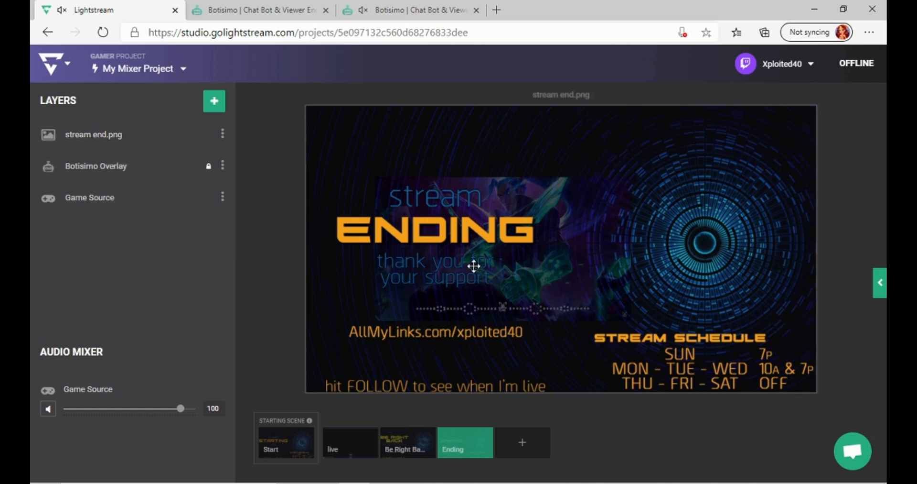
{"action": "left_click", "coordinate": [95, 165]}
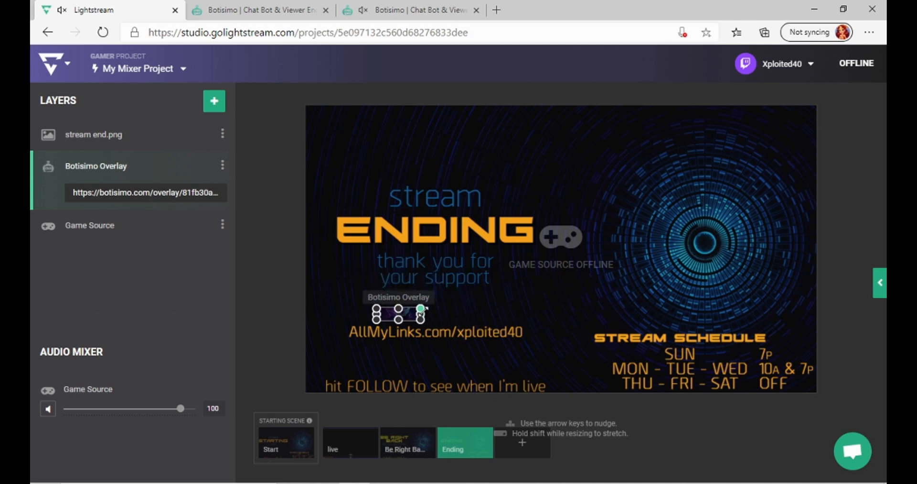
{"action": "left_click_drag", "start_coordinate": [398, 311], "coordinate": [613, 383]}
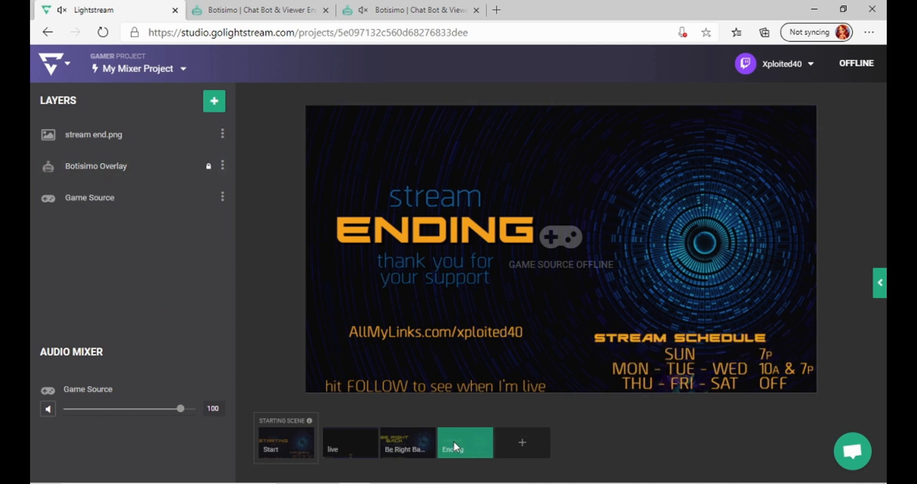
{"action": "mouse_move", "coordinate": [63, 11]}
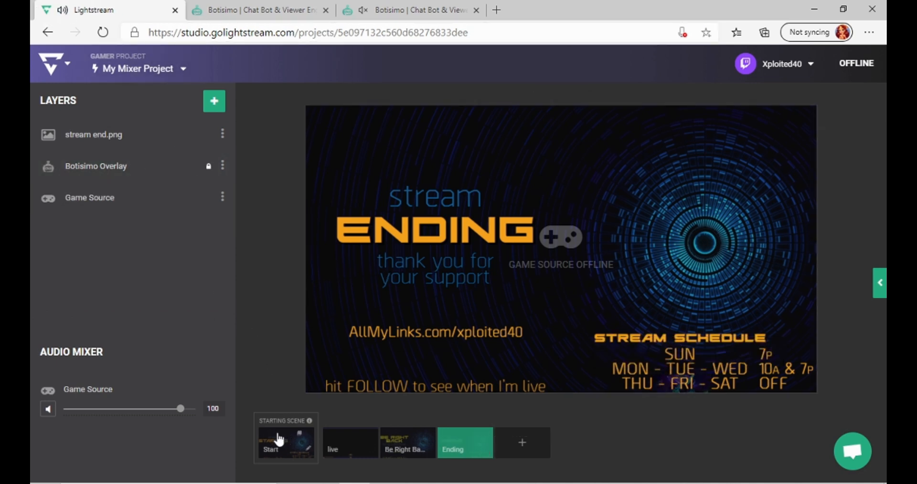
Step: Return to the Start scene, then close the standalone music overlay tab to show the Botisimo player
{"action": "left_click", "coordinate": [285, 443]}
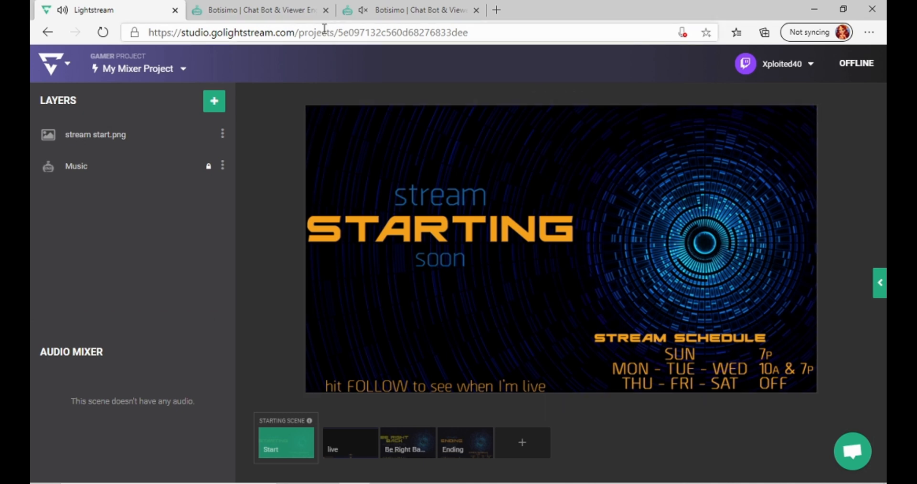
{"action": "left_click", "coordinate": [413, 9]}
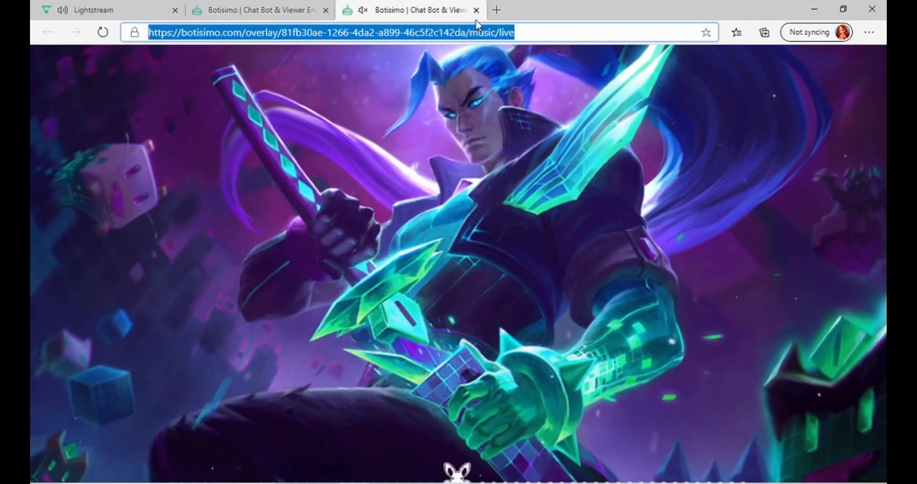
{"action": "left_click", "coordinate": [476, 9]}
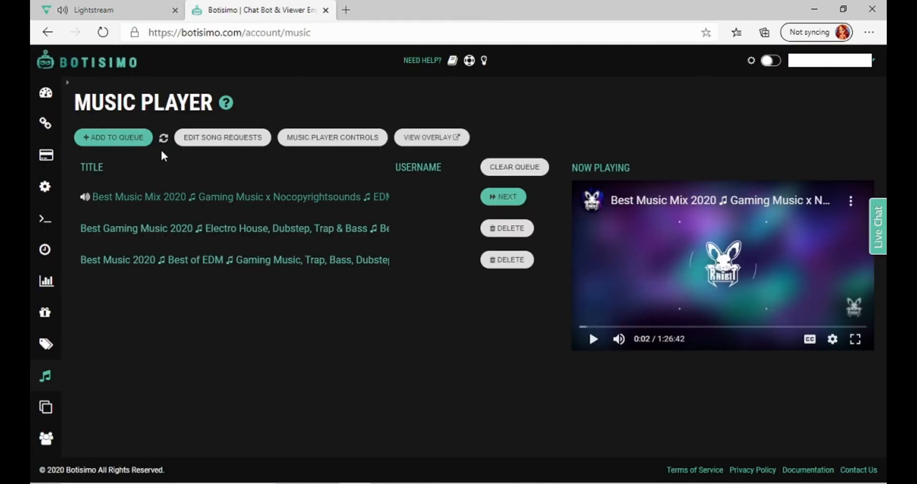
{"action": "mouse_move", "coordinate": [333, 140]}
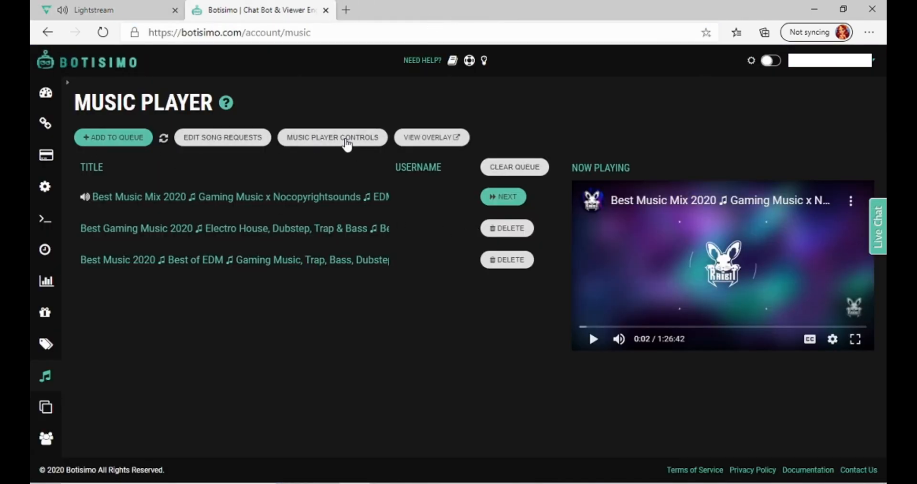
Step: In Music Player Controls, set volume to zero then about 25%, check Lightstream, and close the Botisimo tab
{"action": "left_click", "coordinate": [332, 137]}
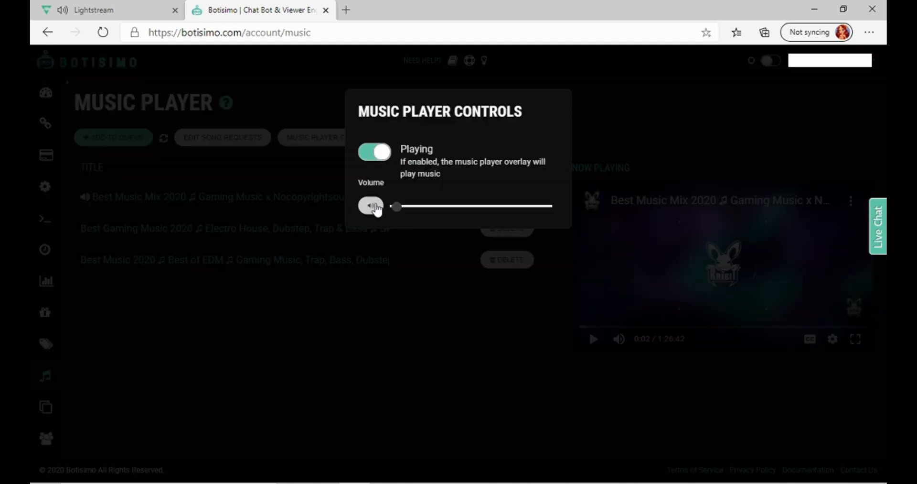
{"action": "left_click_drag", "start_coordinate": [396, 206], "coordinate": [460, 206]}
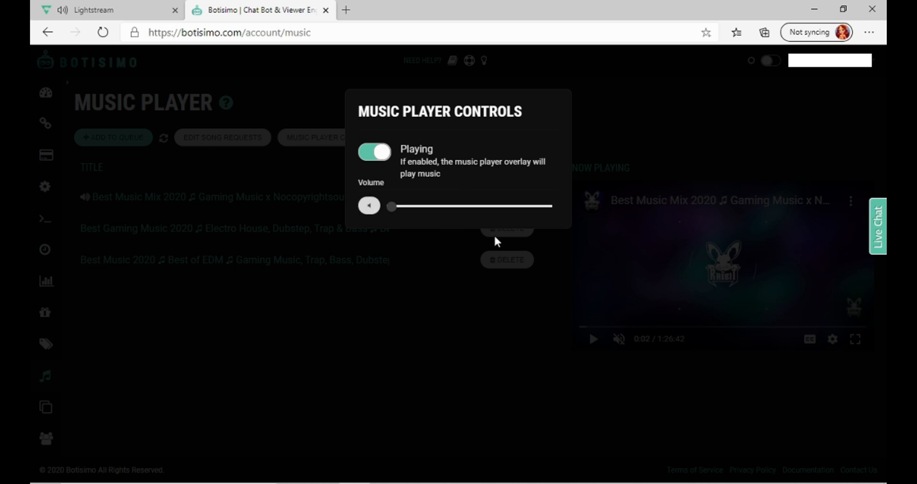
{"action": "left_click_drag", "start_coordinate": [391, 205], "coordinate": [459, 205]}
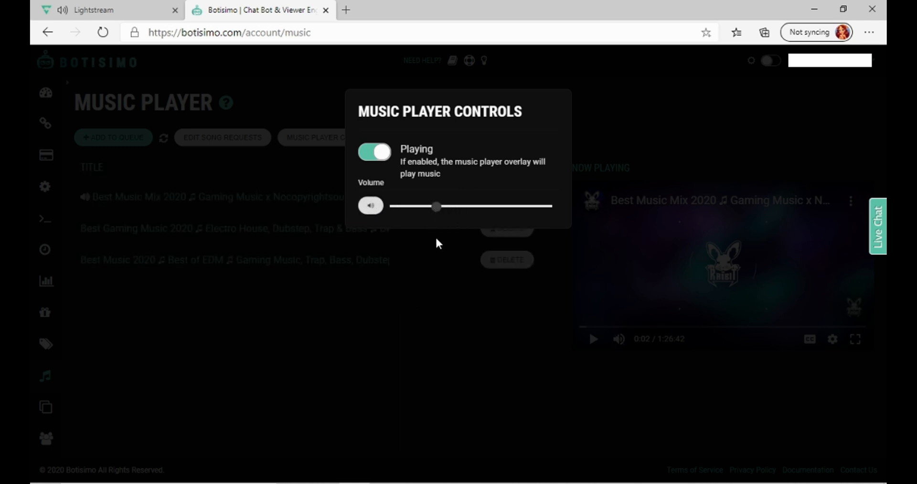
{"action": "left_click", "coordinate": [108, 10]}
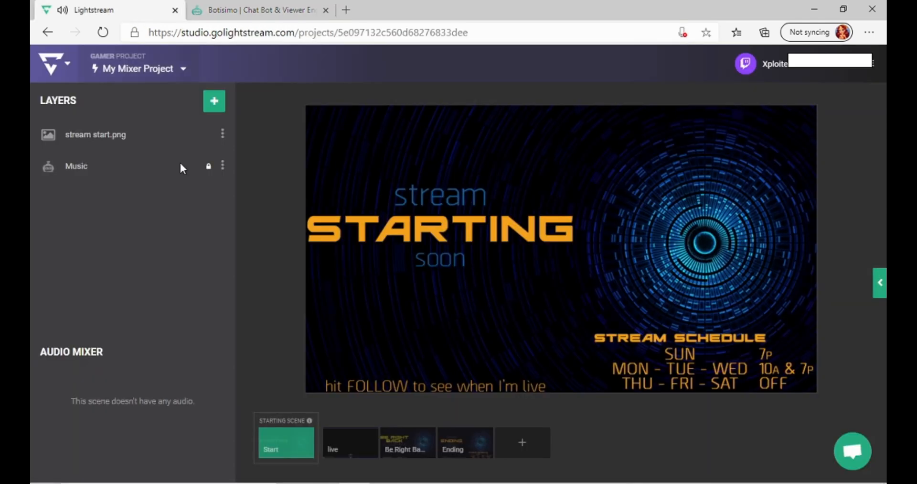
{"action": "left_click", "coordinate": [260, 10]}
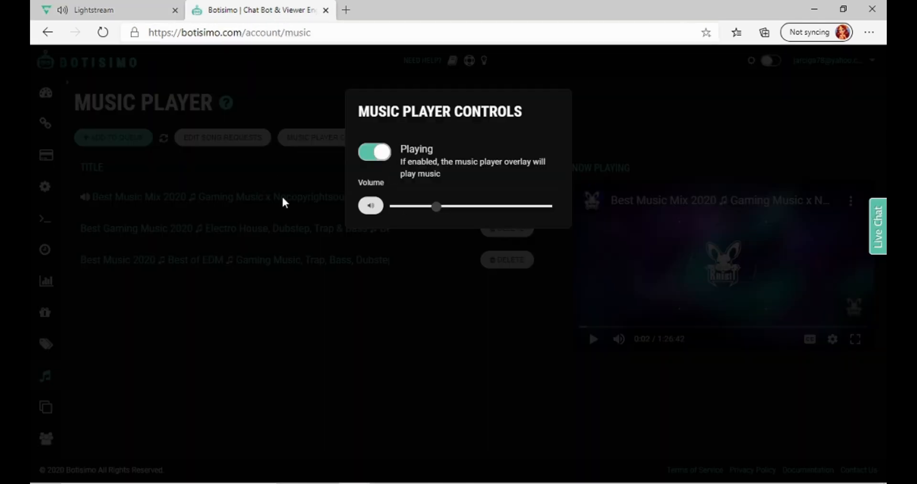
{"action": "mouse_move", "coordinate": [326, 9]}
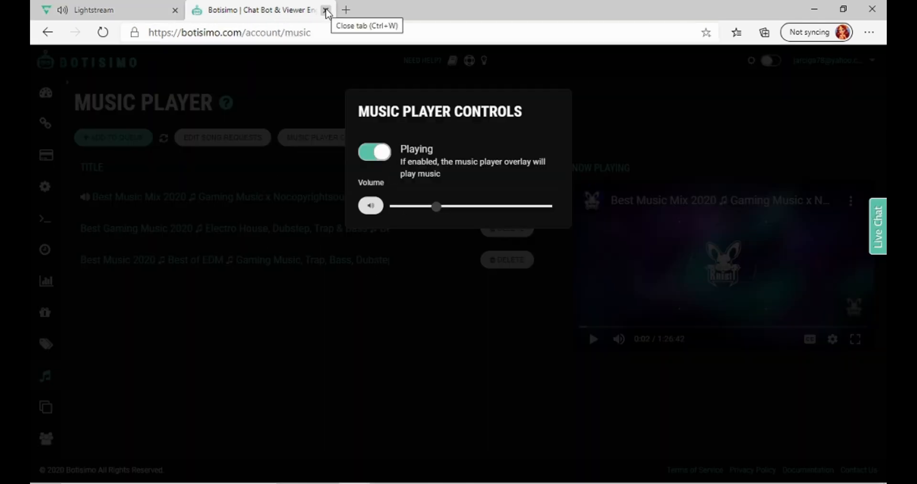
{"action": "left_click", "coordinate": [327, 10]}
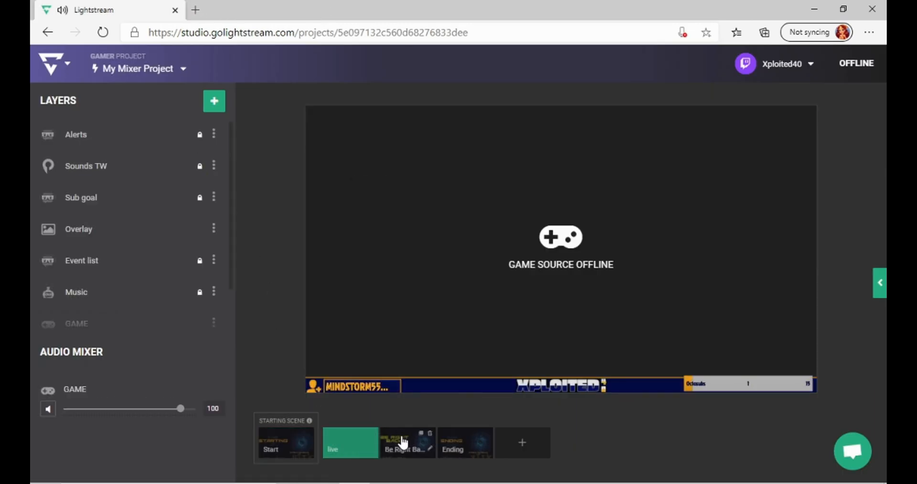
Step: Reopen Botisimo in a new tab and go to its Music Player queue page
{"action": "left_click", "coordinate": [409, 441]}
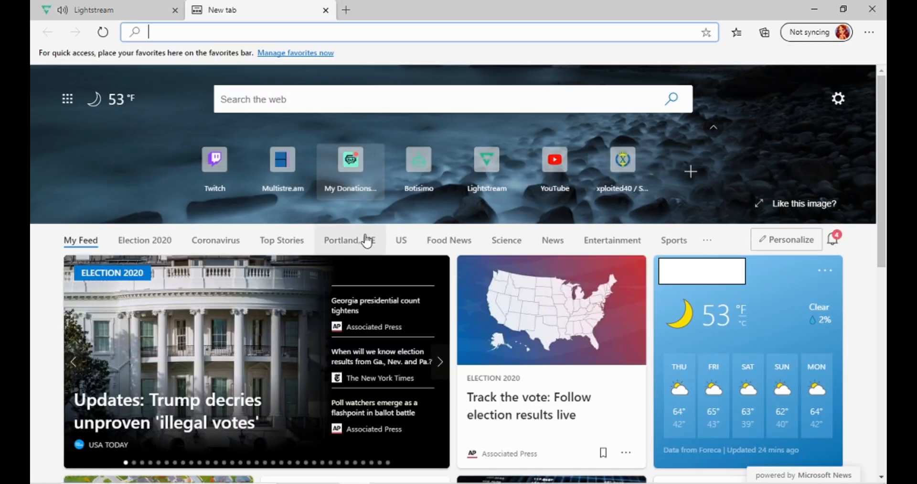
{"action": "left_click", "coordinate": [418, 168]}
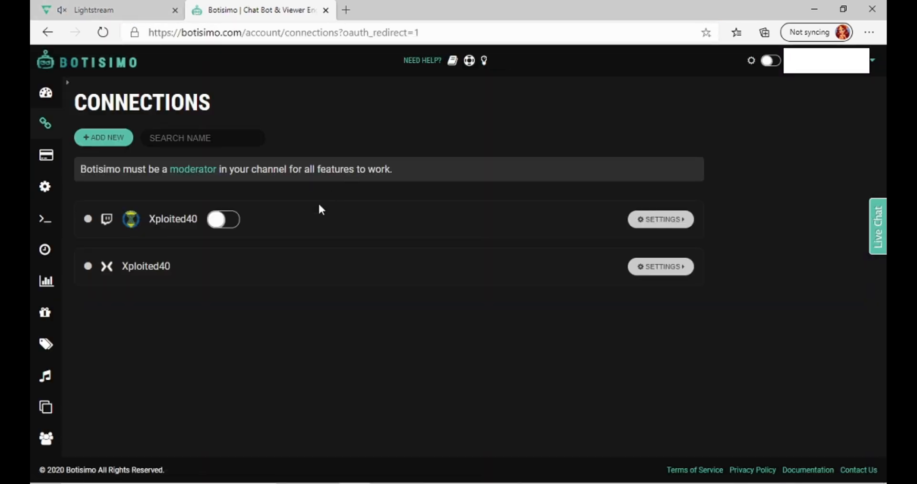
{"action": "left_click", "coordinate": [46, 375]}
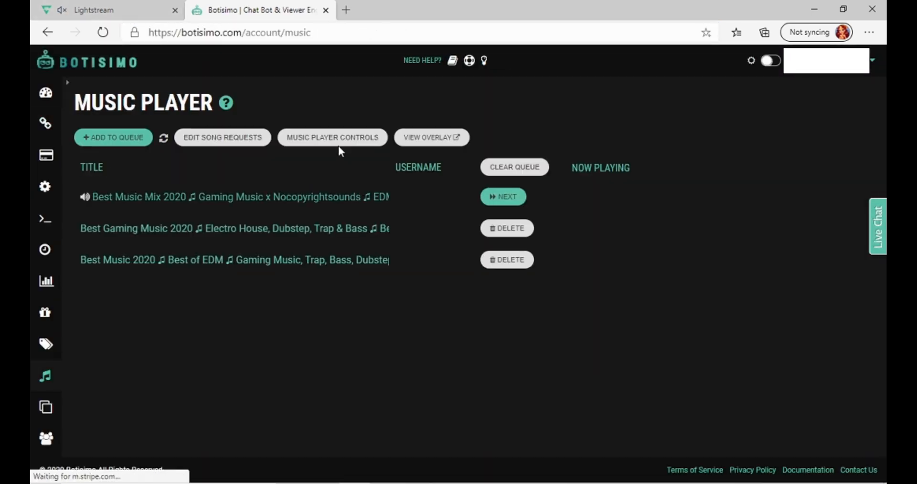
Step: Set the music player volume to about a fifth and check the Lightstream live scene
{"action": "left_click", "coordinate": [331, 136]}
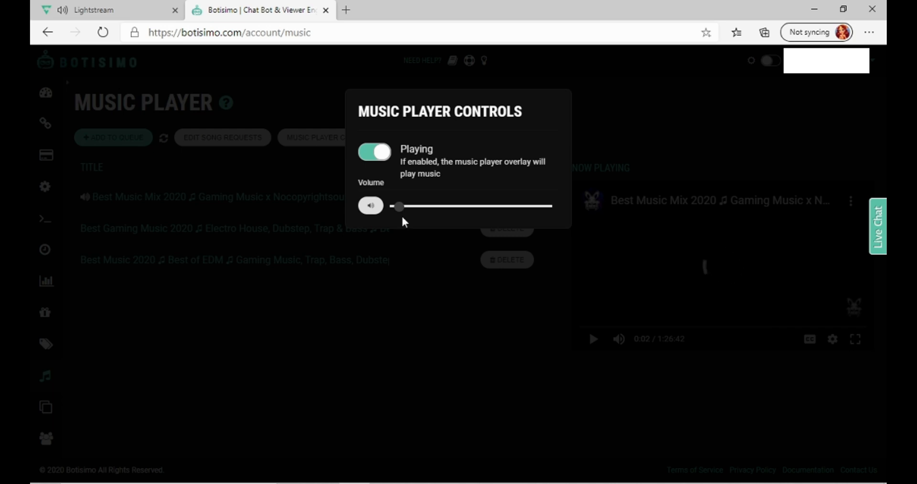
{"action": "left_click_drag", "start_coordinate": [400, 207], "coordinate": [426, 206]}
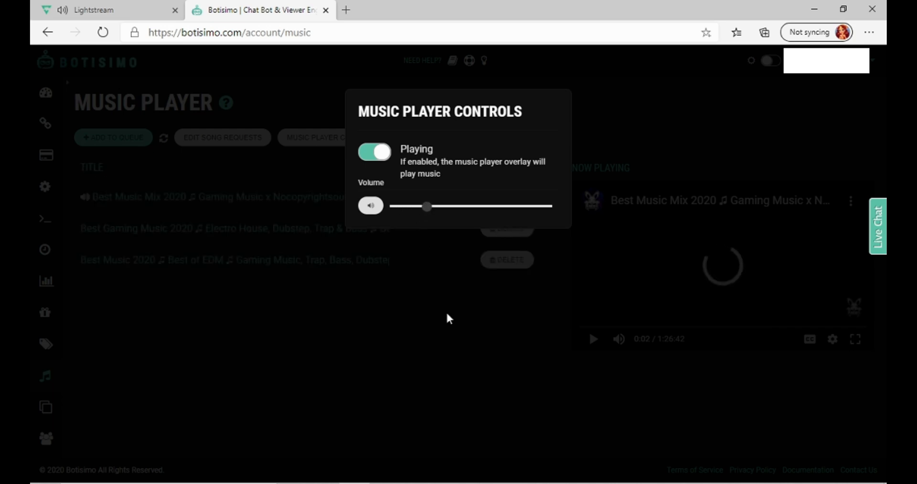
{"action": "left_click", "coordinate": [93, 9]}
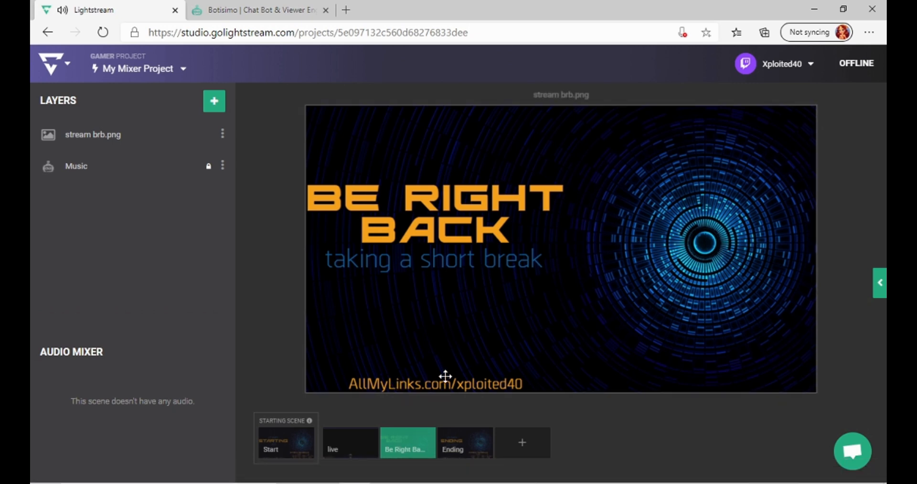
{"action": "left_click", "coordinate": [350, 442]}
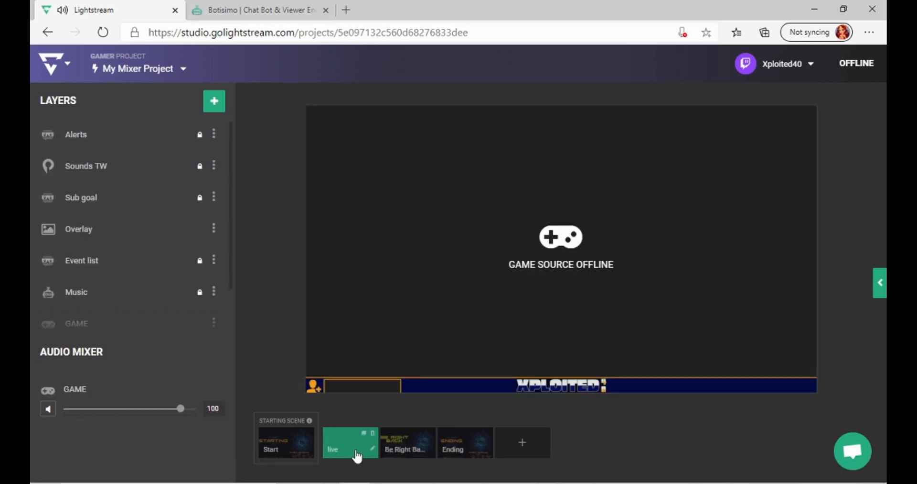
Step: Turn the Botisimo music volume nearly all the way down
{"action": "left_click", "coordinate": [260, 9]}
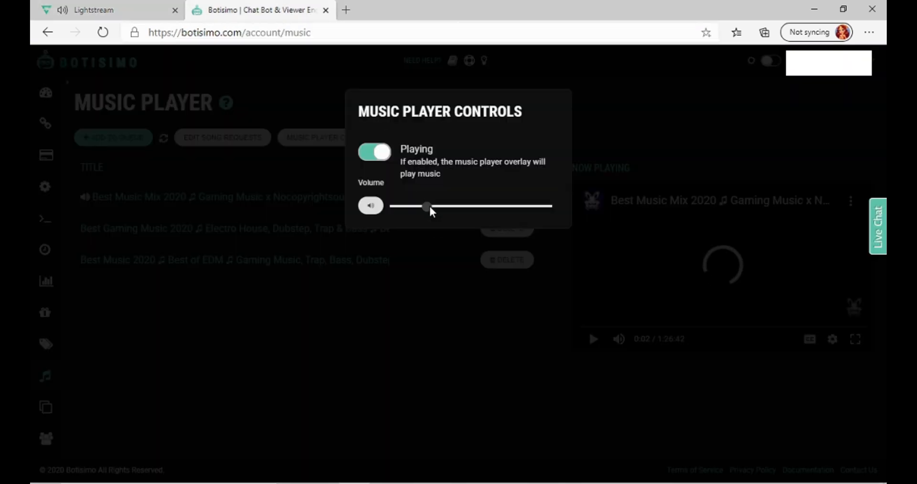
{"action": "left_click_drag", "start_coordinate": [426, 207], "coordinate": [398, 207]}
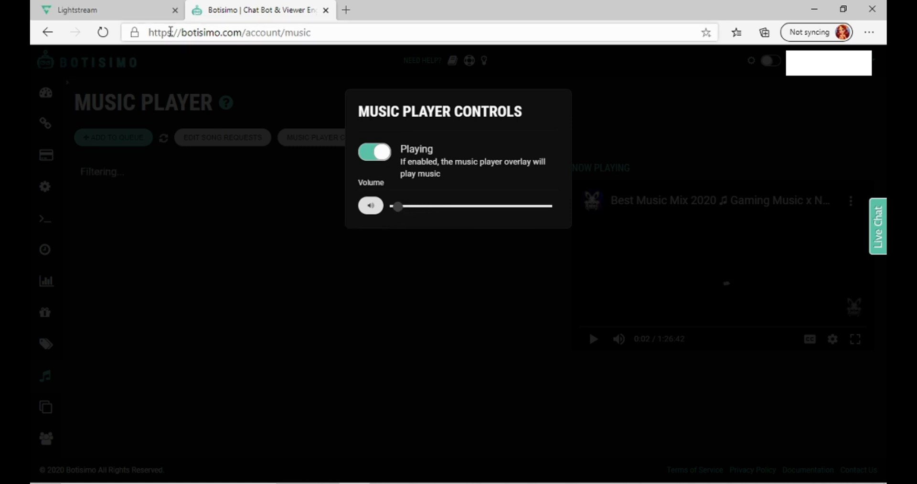
Step: Confirm the Lightstream live scene against Botisimo's volume, then view start TW.png in Photos
{"action": "left_click", "coordinate": [108, 10]}
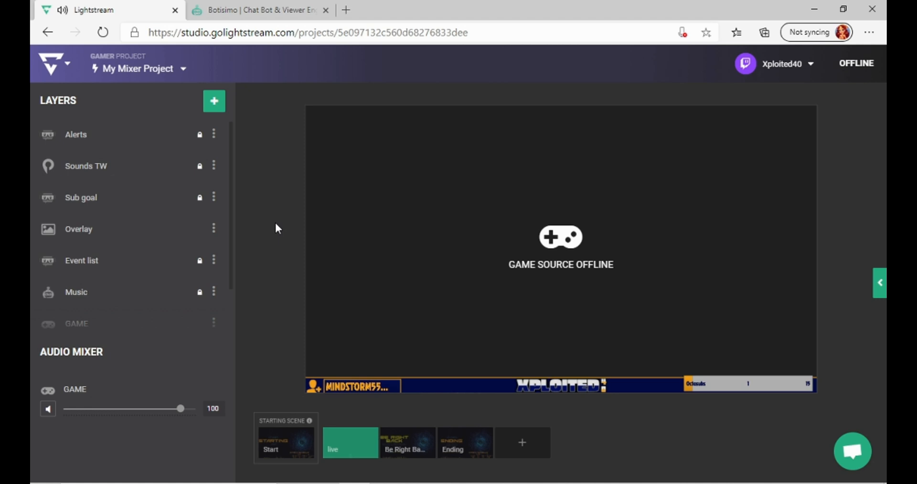
{"action": "left_click", "coordinate": [260, 9]}
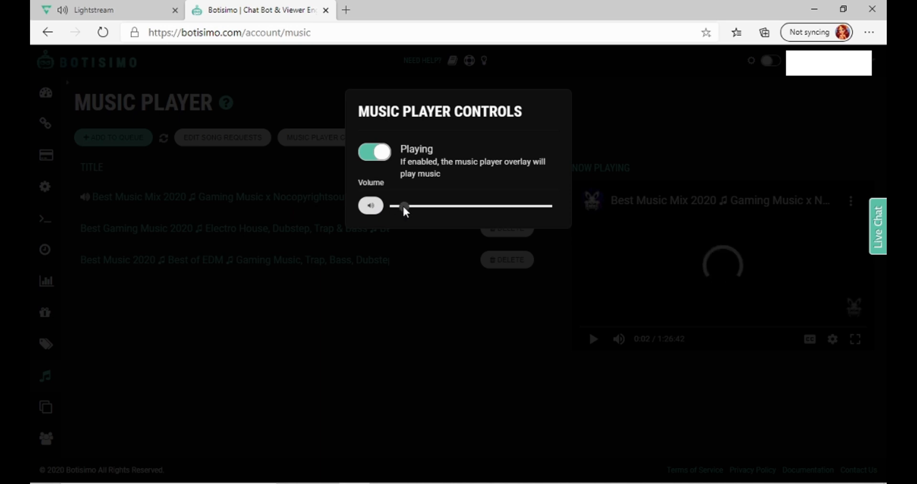
{"action": "left_click", "coordinate": [108, 10]}
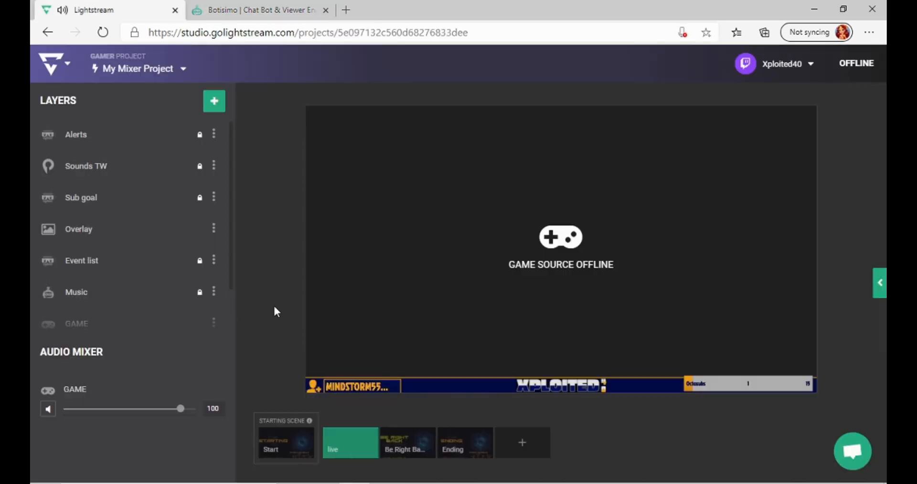
{"action": "mouse_move", "coordinate": [450, 474]}
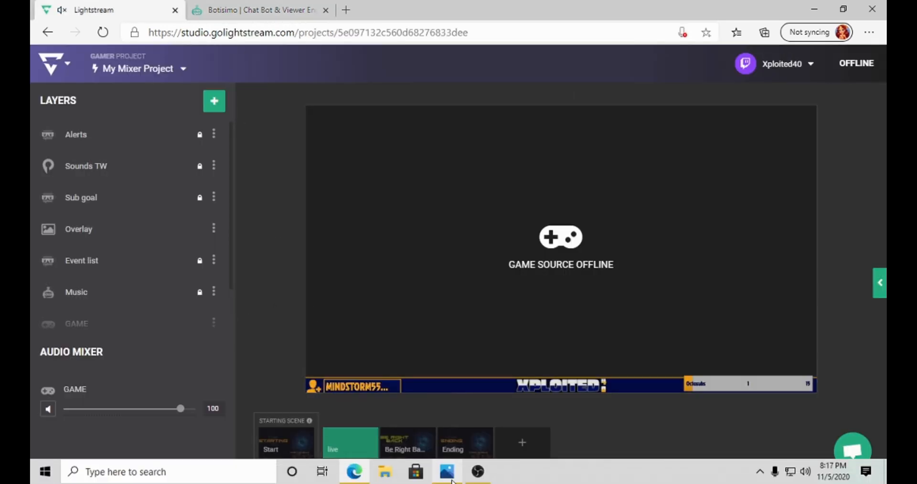
{"action": "left_click", "coordinate": [446, 471]}
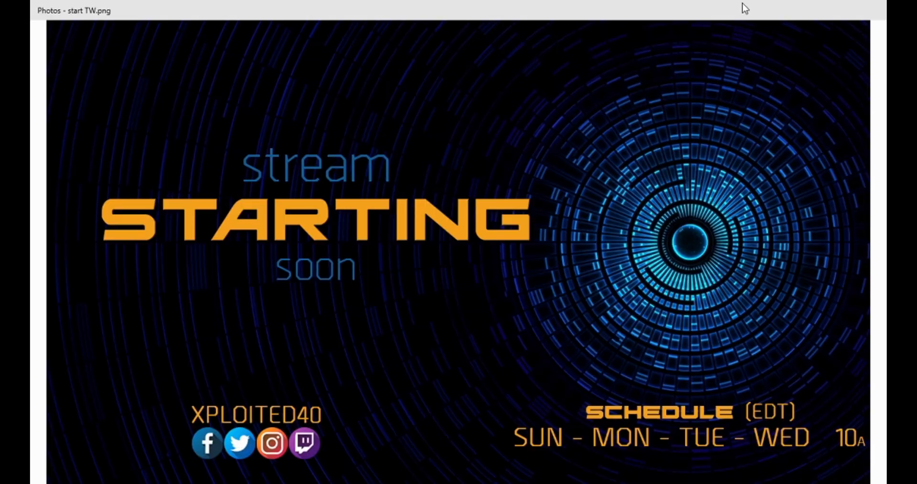